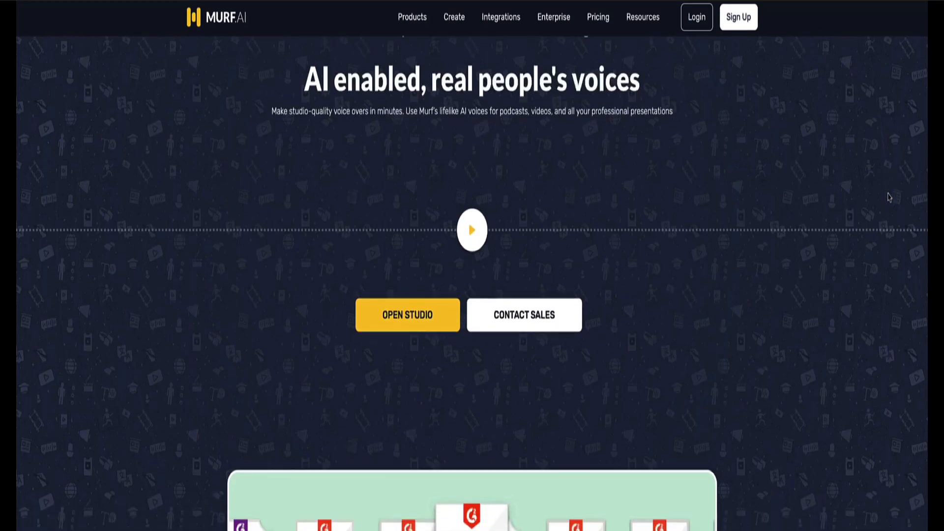
Scroll the Murf AI homepage past the awards down to the Find Your Perfect Voice library
scroll("down", 3)
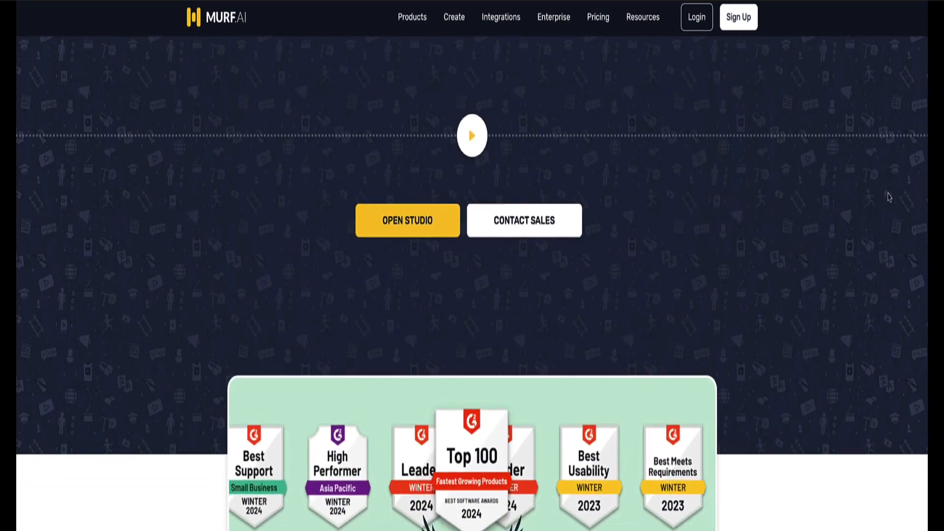
scroll("down", 3)
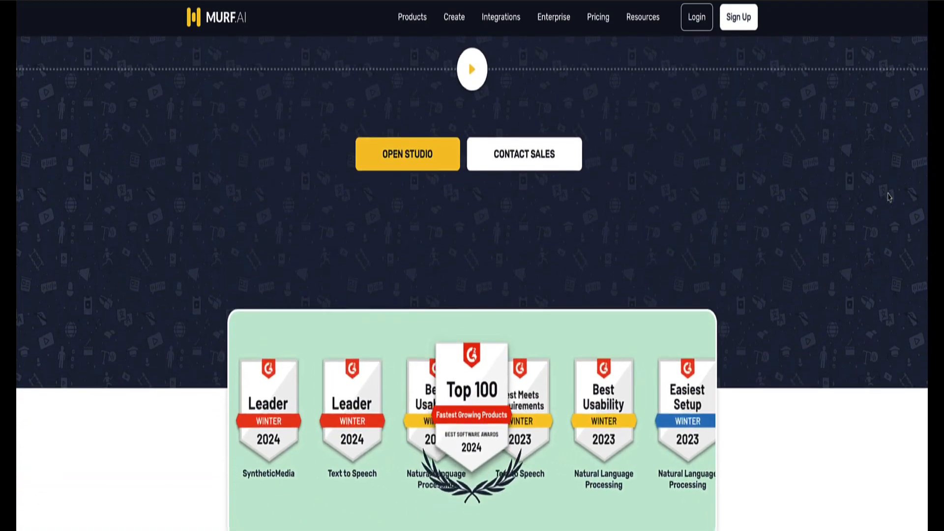
scroll("down", 3)
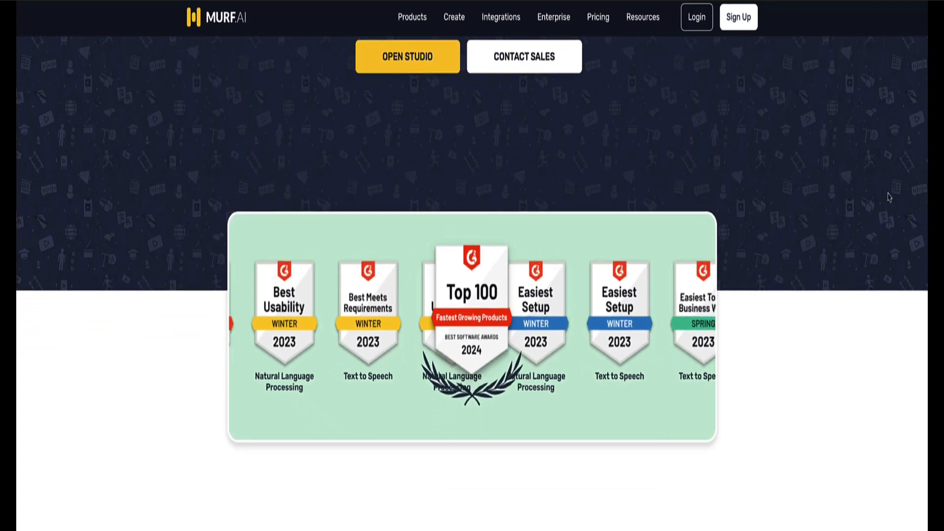
scroll("down", 3)
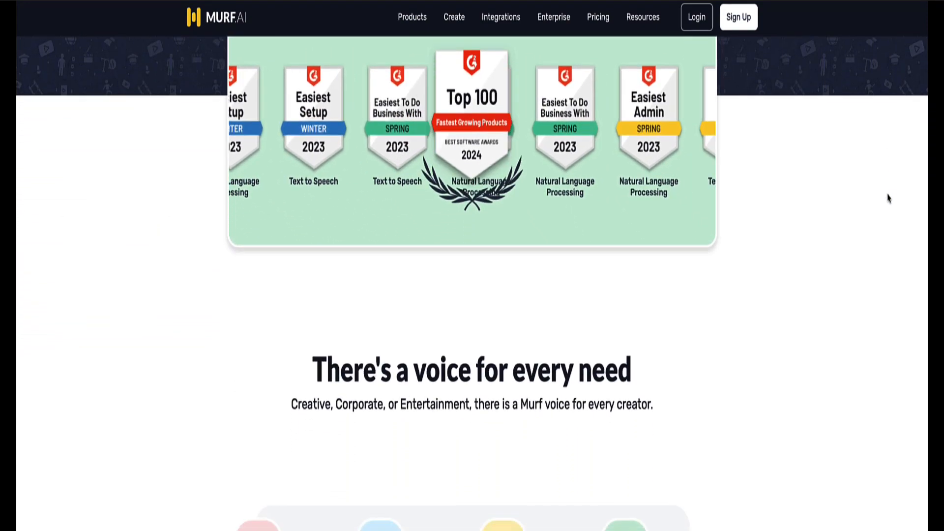
scroll("down", 3)
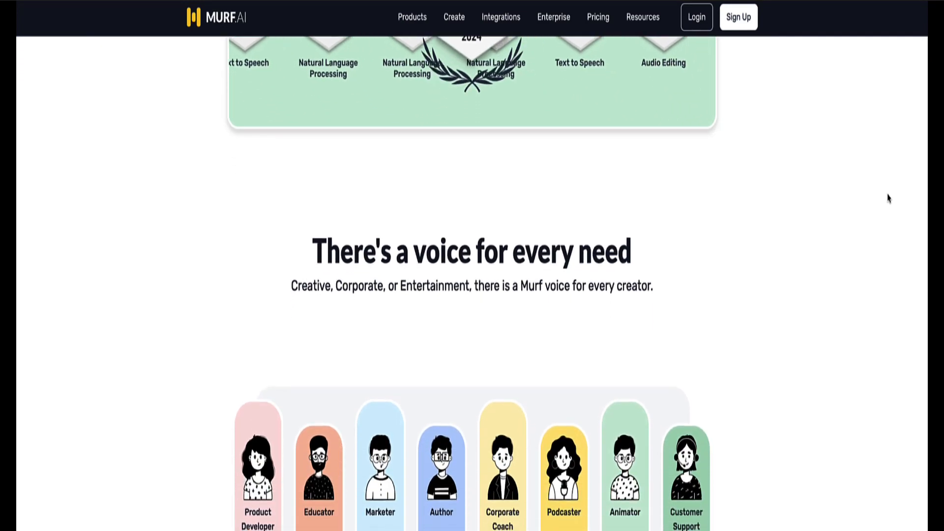
scroll("down", 3)
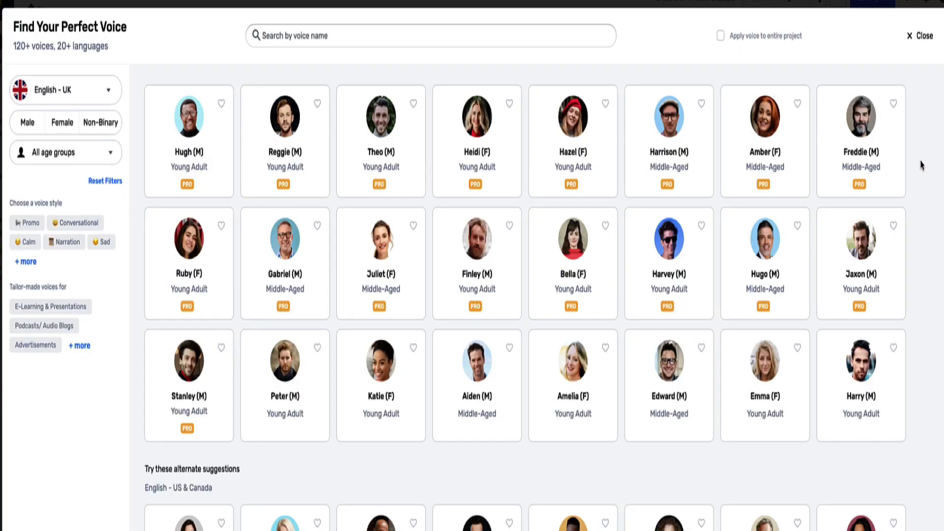
scroll("down", 3)
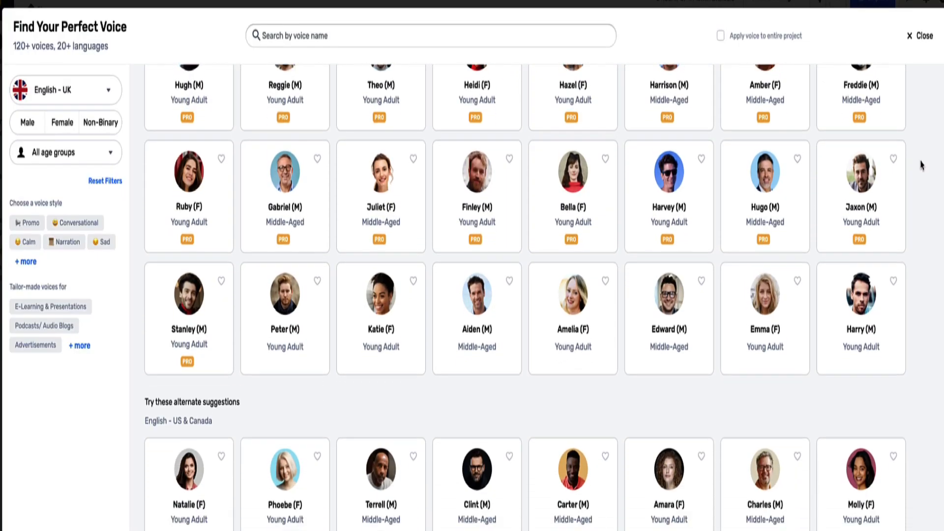
scroll("down", 3)
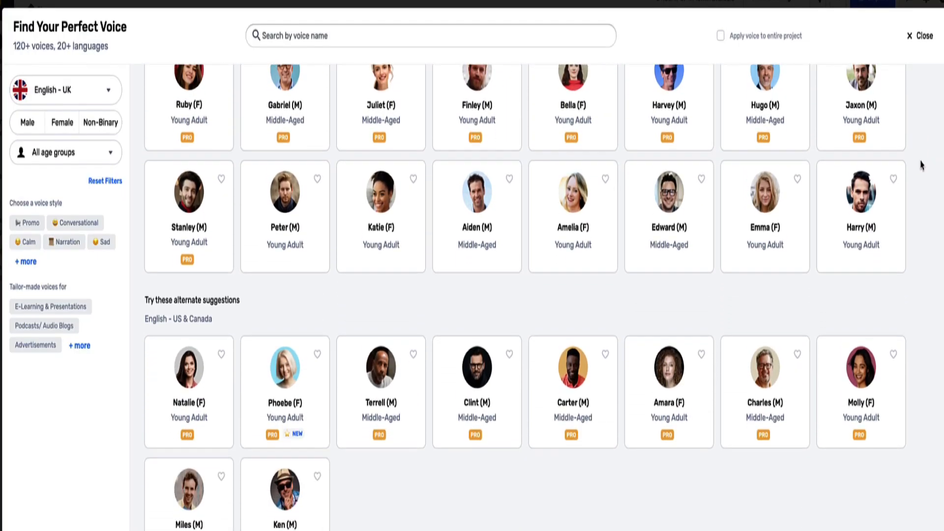
scroll("down", 3)
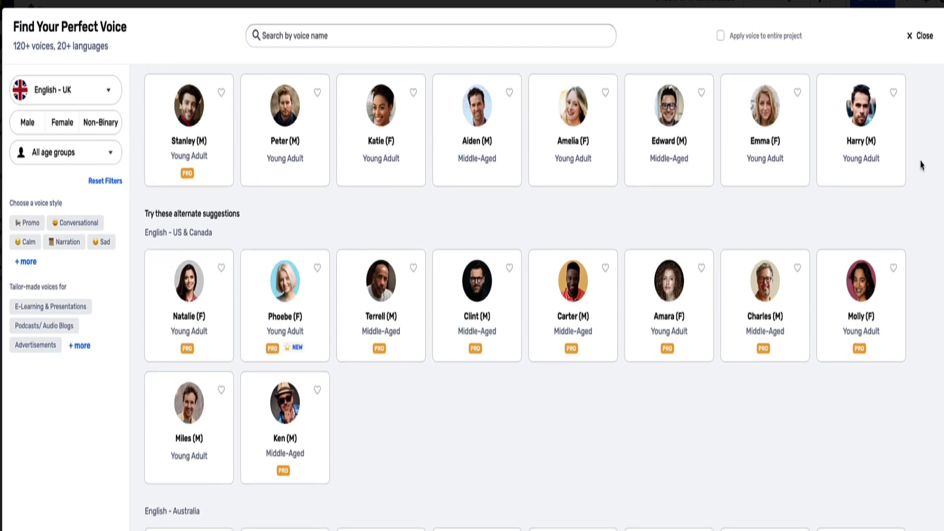
scroll("down", 3)
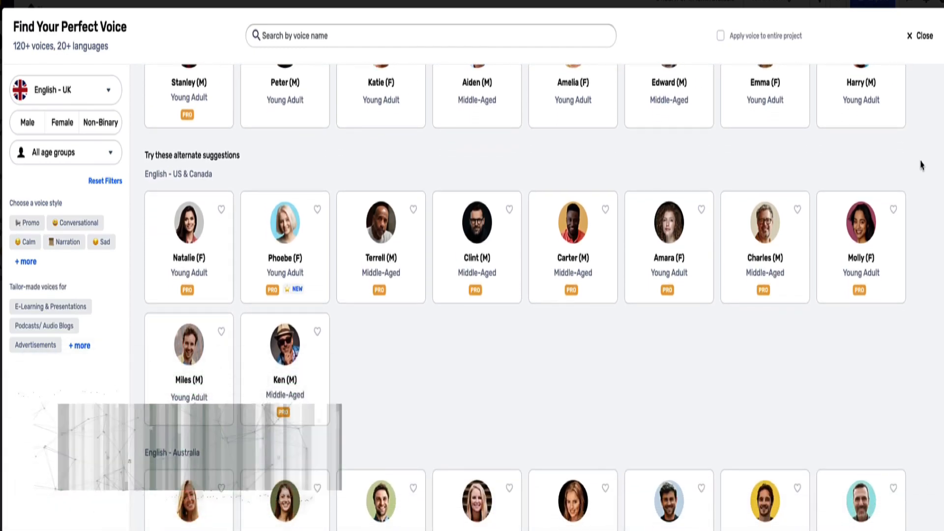
scroll("down", 3)
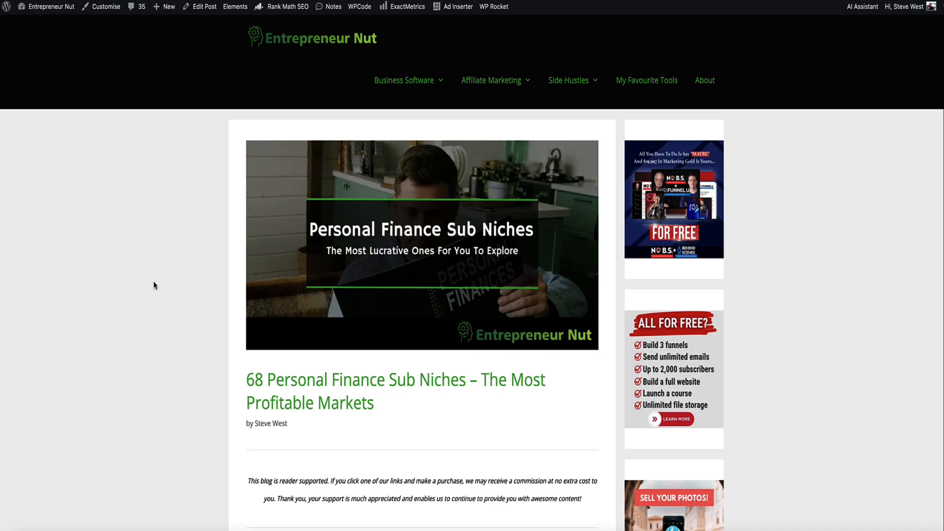
Play the post's embedded article audio to about 0:30, then pause it
scroll("down", 3)
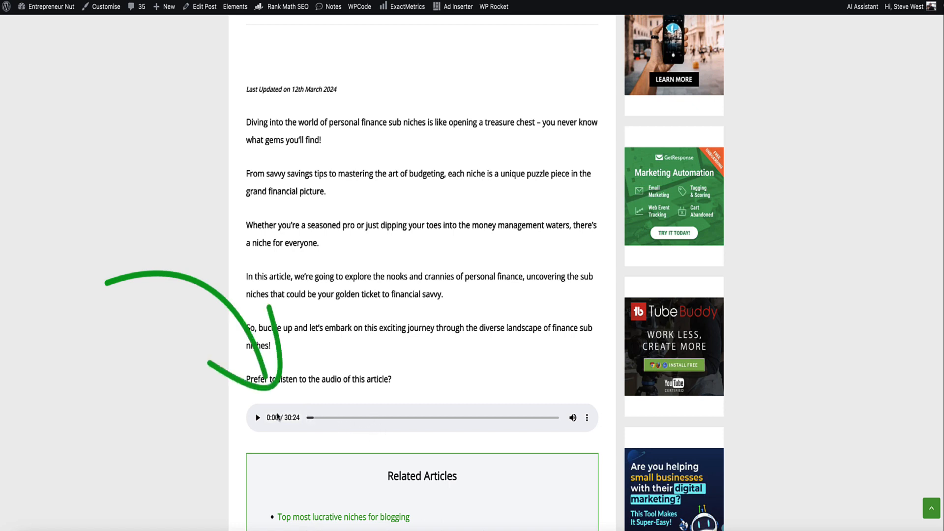
mouse_move(242, 436)
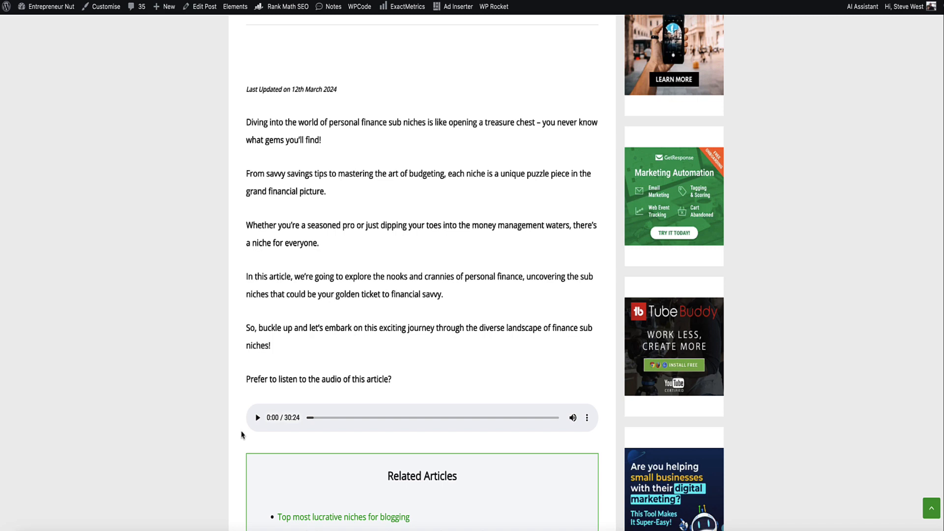
mouse_move(215, 422)
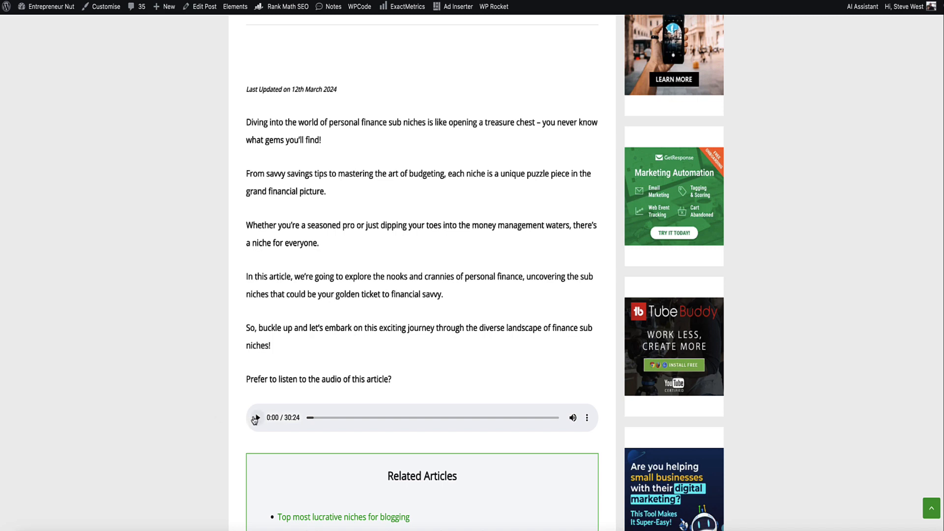
left_click(254, 417)
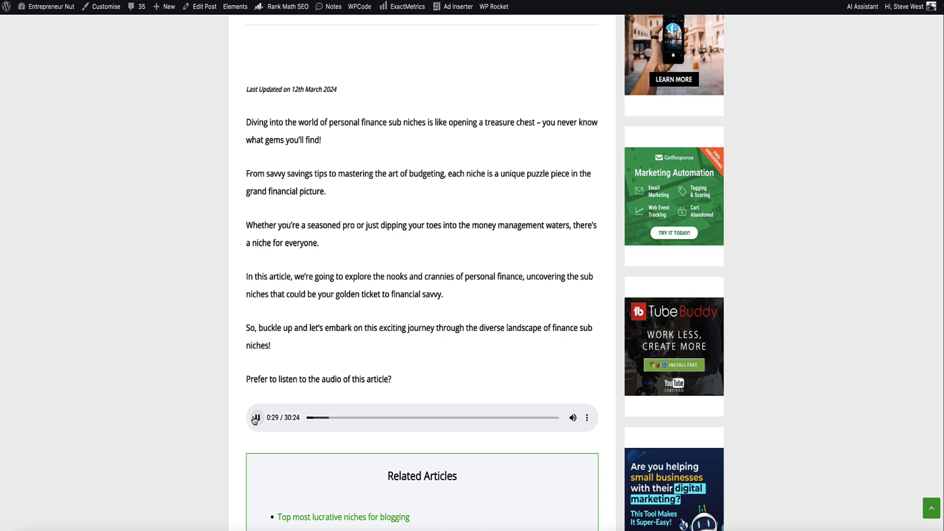
left_click(256, 417)
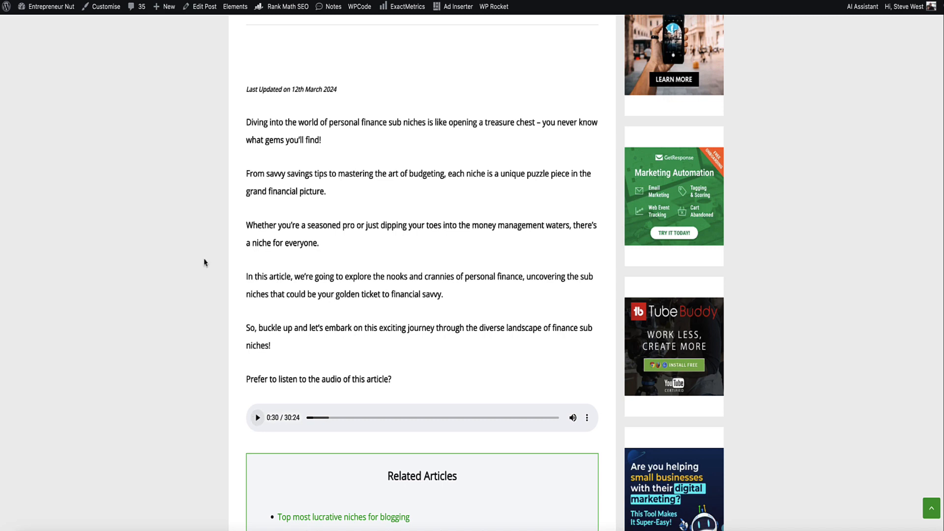
left_click(257, 417)
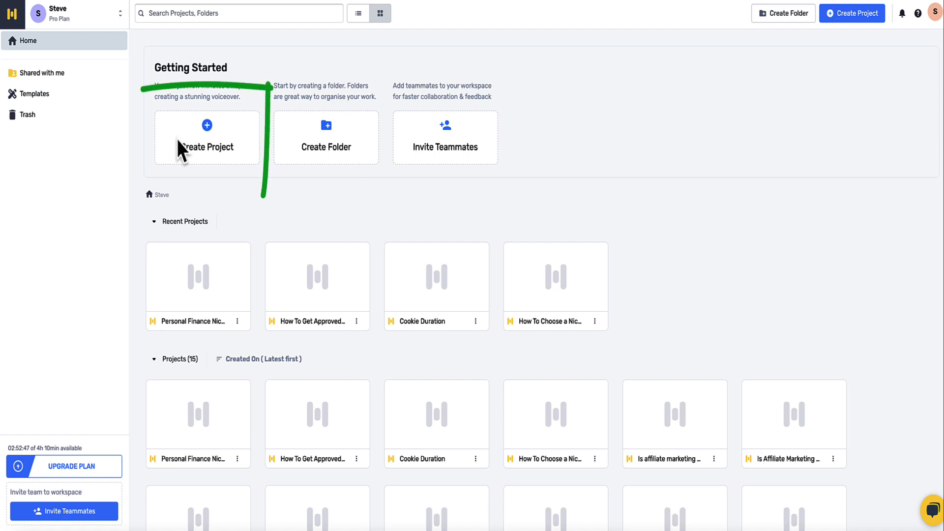
Create a new project titled 'Health sub niches' and open its editor
left_click(207, 138)
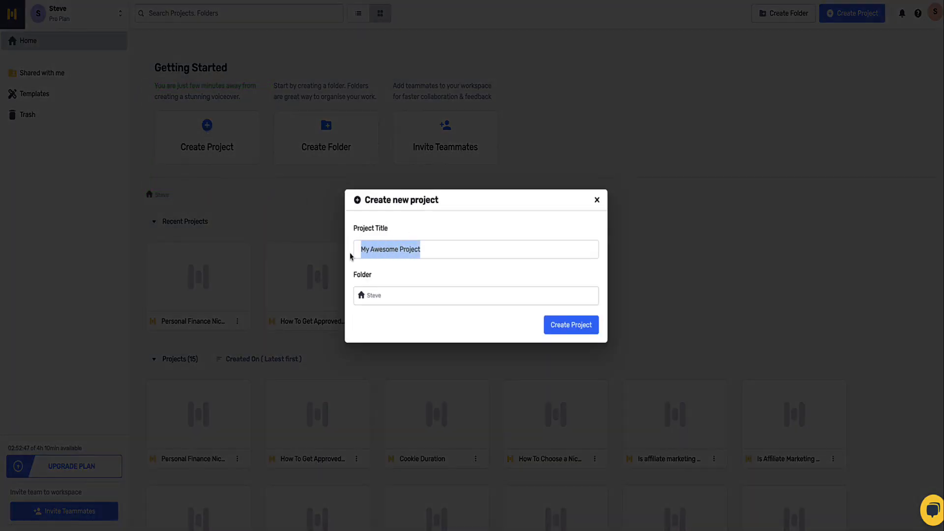
mouse_move(516, 190)
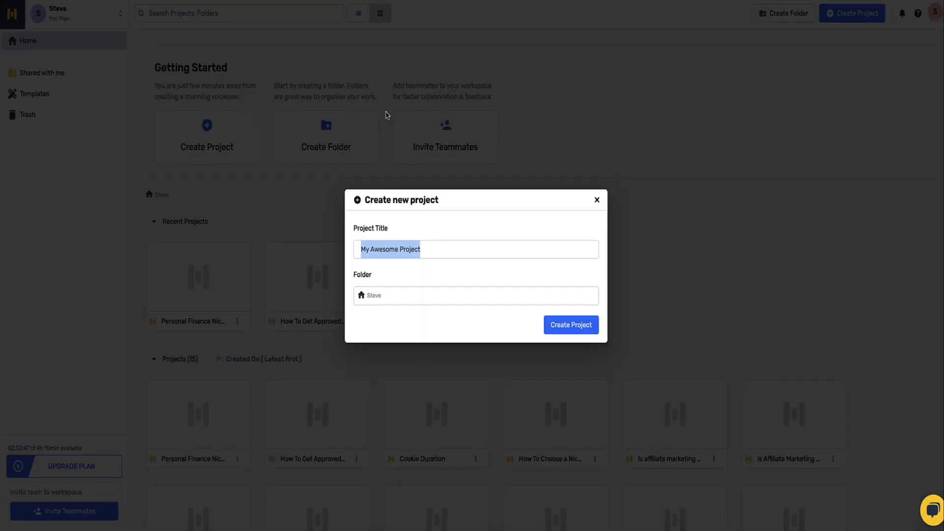
type("Health")
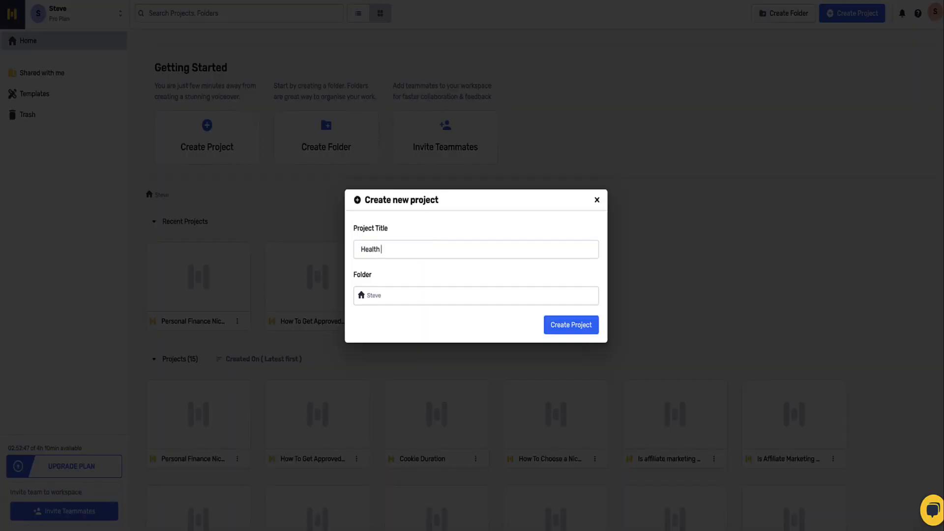
left_click(570, 324)
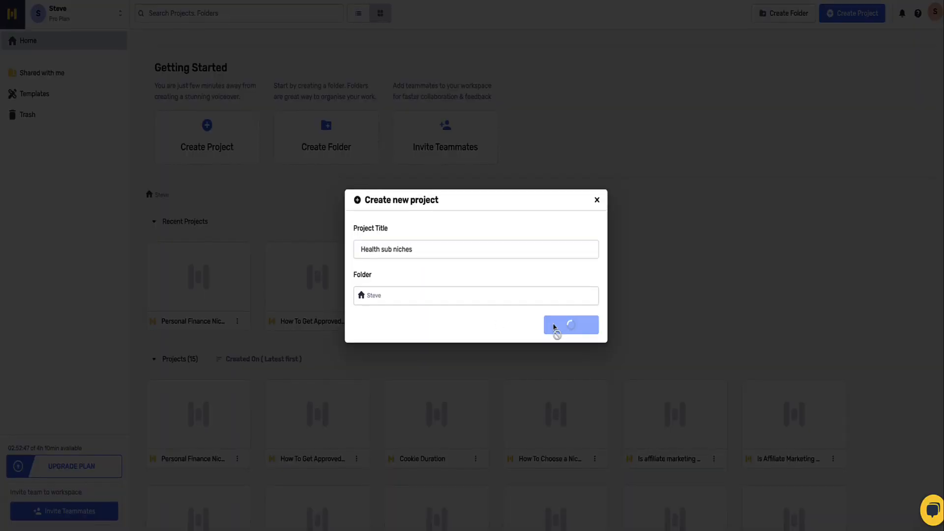
left_click(570, 325)
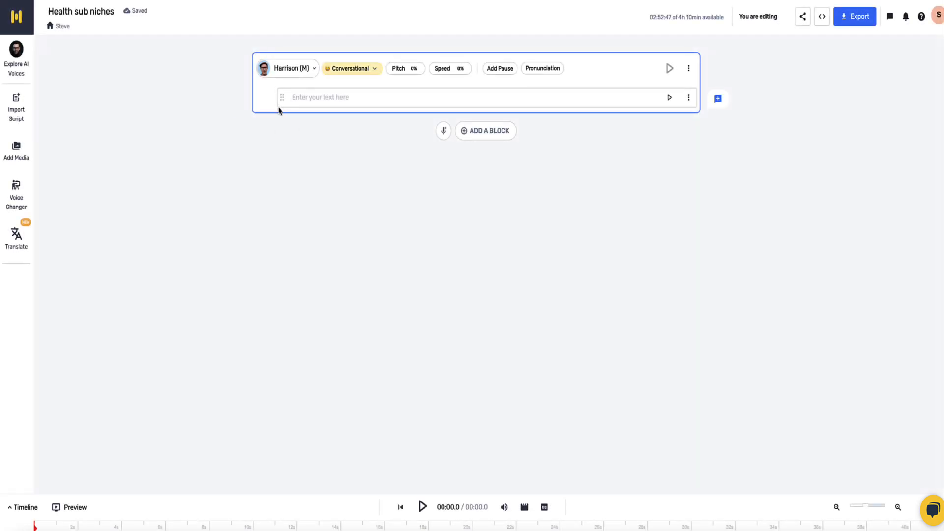
mouse_move(446, 204)
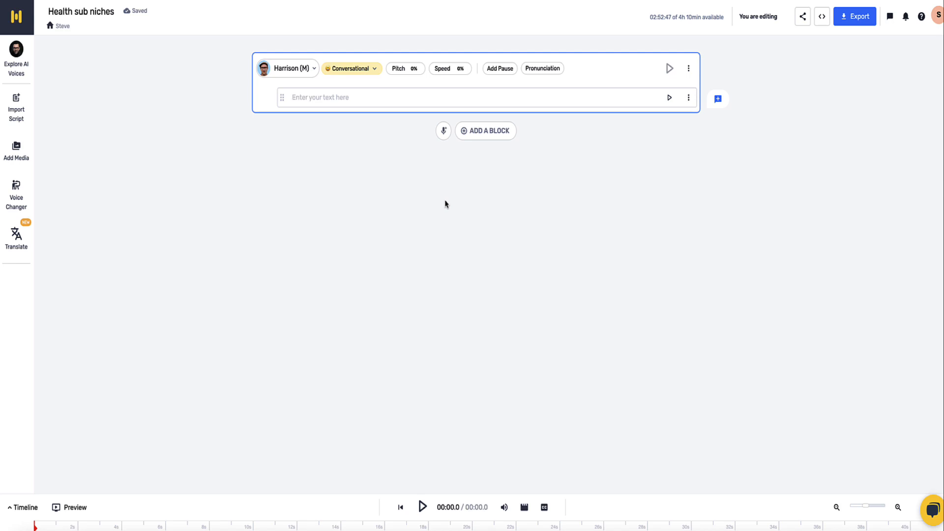
left_click(361, 97)
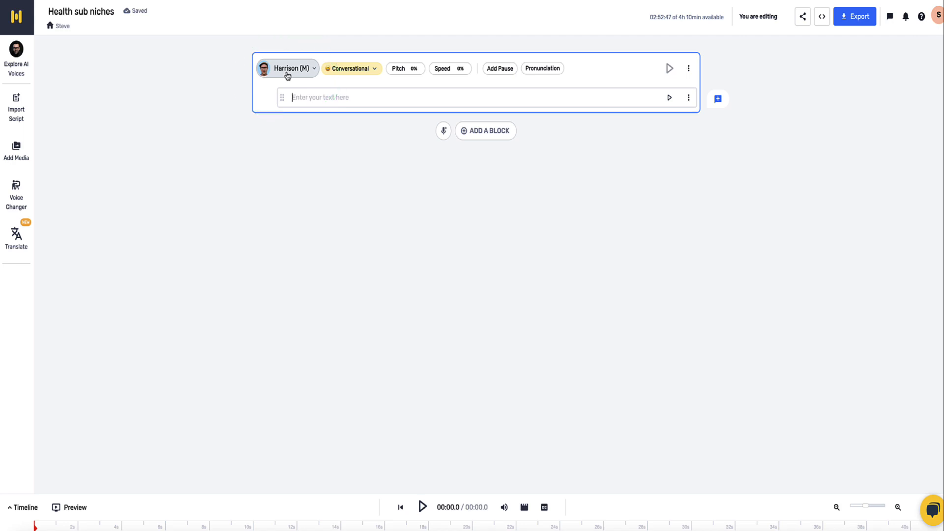
From the voice library, select Terrell (M), a US & Canada voice, for the text block
left_click(288, 68)
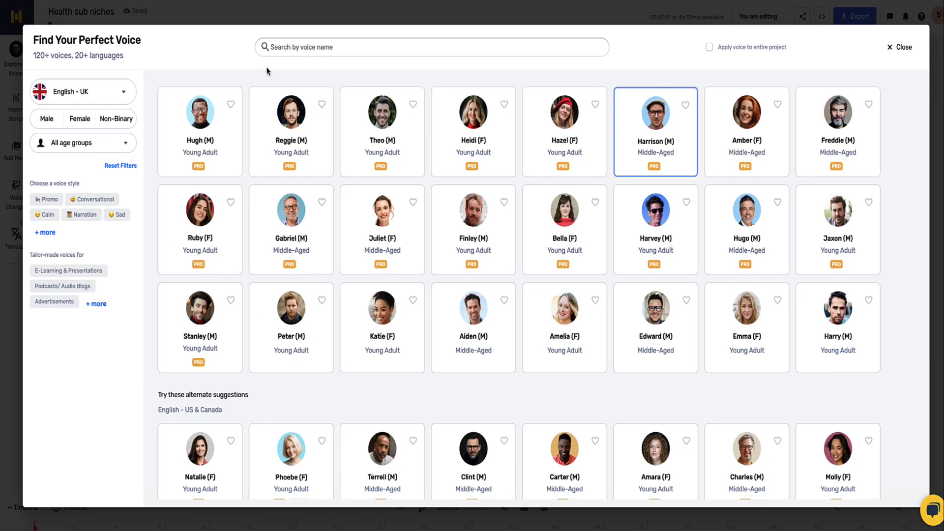
scroll("down", 3)
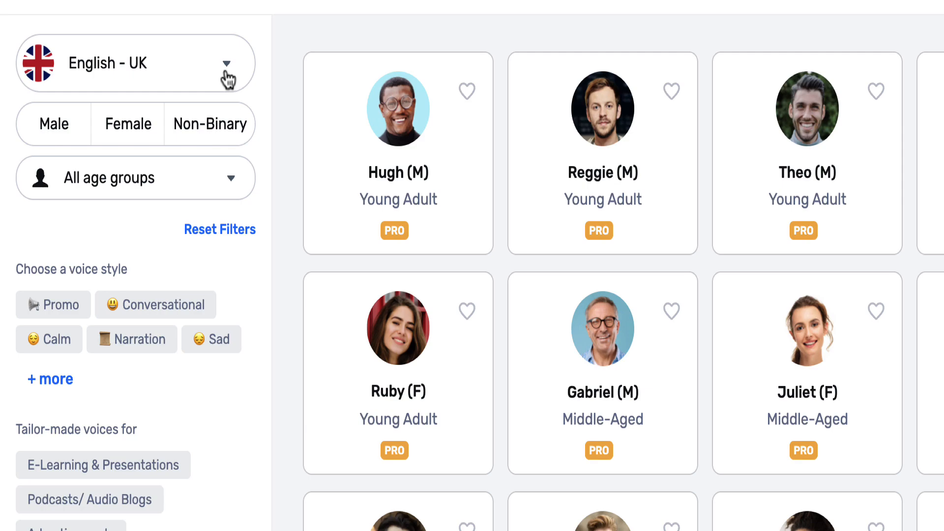
left_click(136, 63)
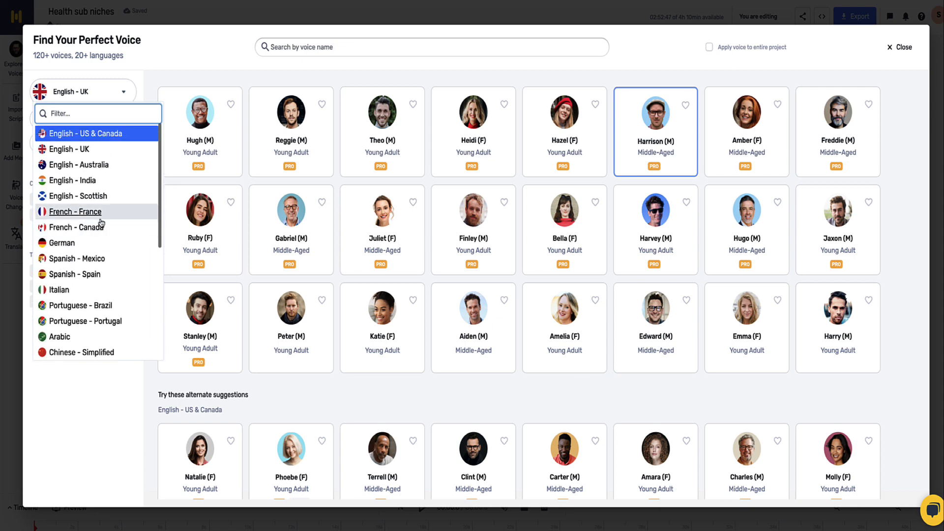
mouse_move(70, 149)
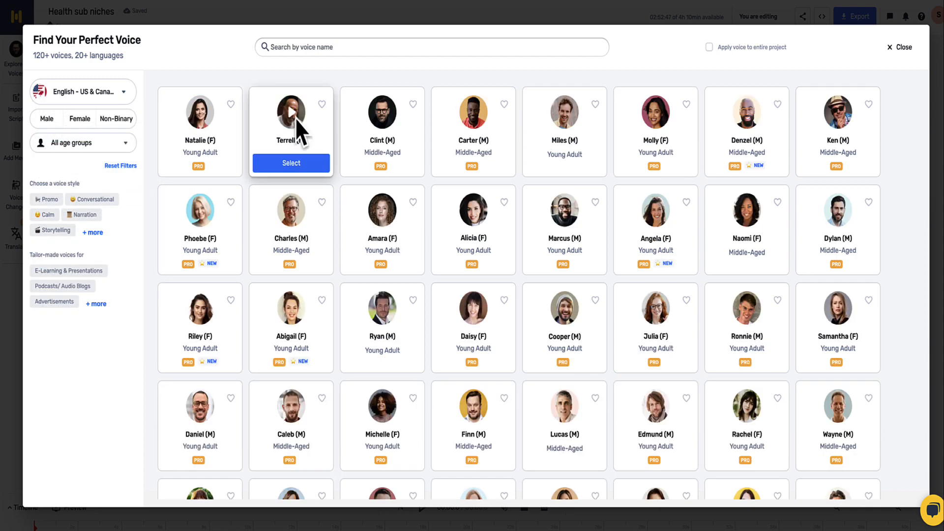
left_click(291, 163)
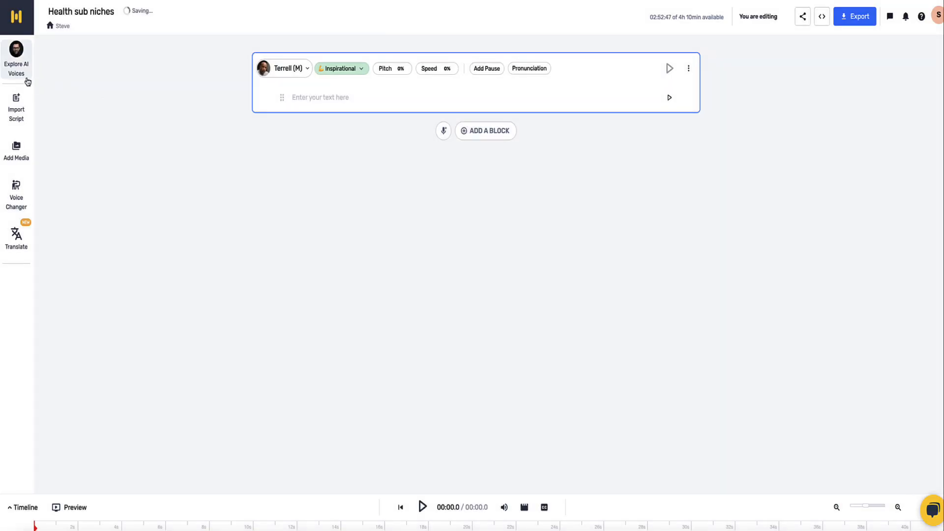
Reopen the AI voice library and filter it to English - UK voices
left_click(282, 68)
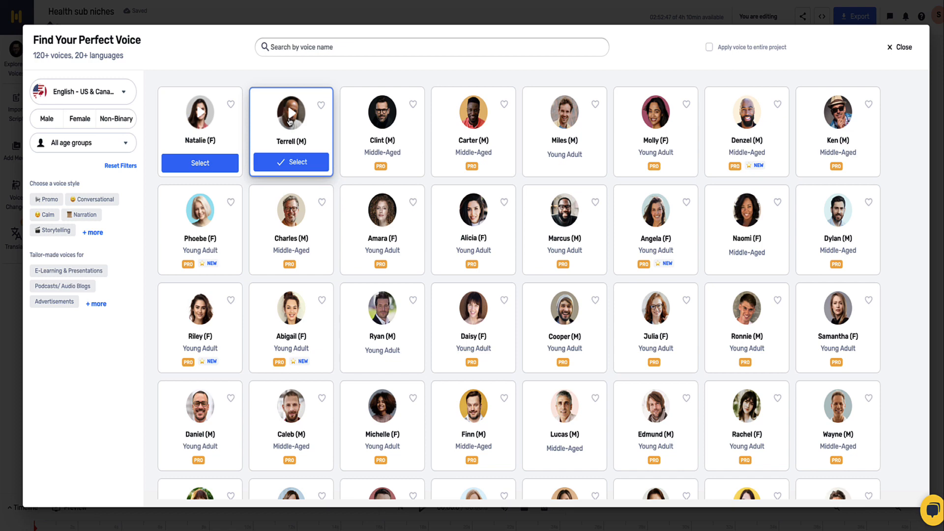
mouse_move(266, 108)
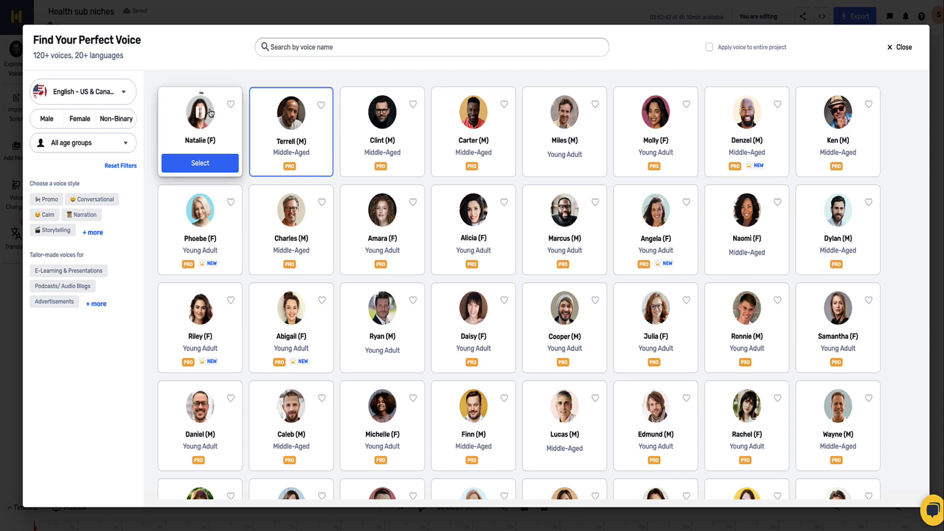
mouse_move(210, 113)
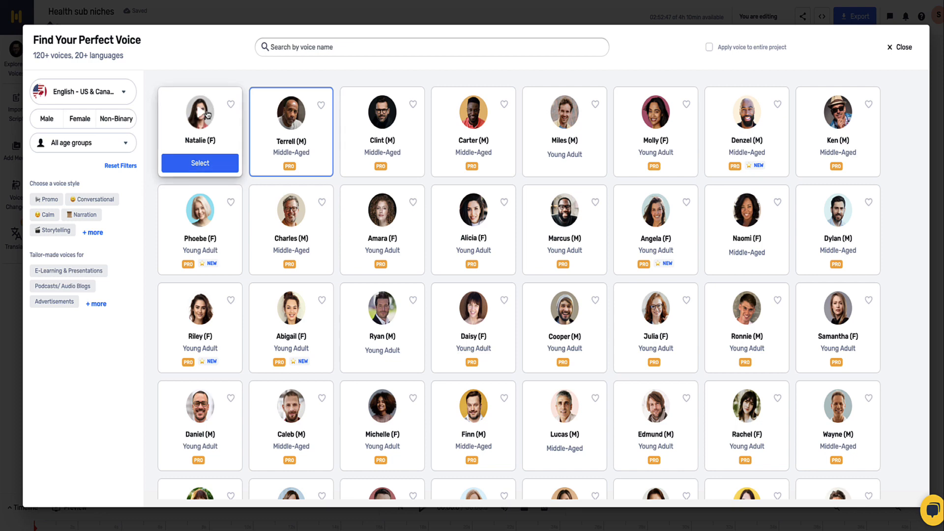
mouse_move(382, 114)
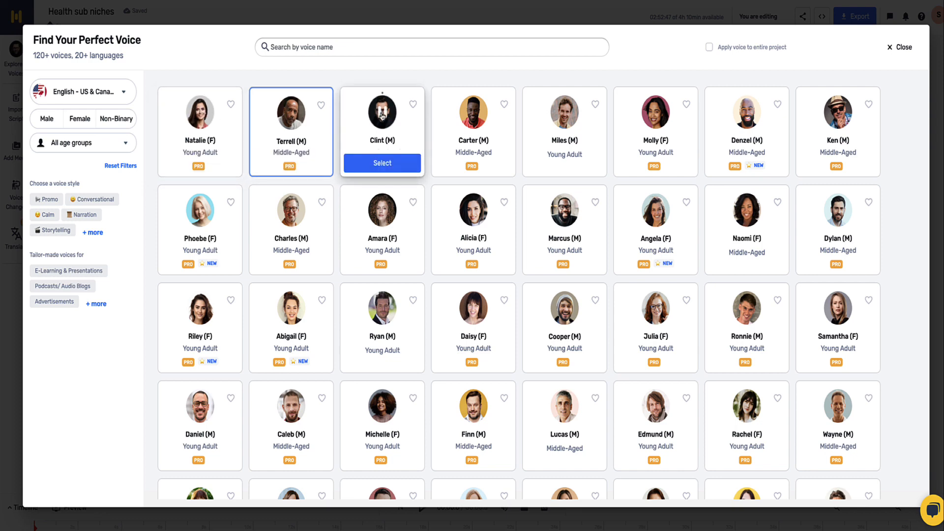
mouse_move(404, 118)
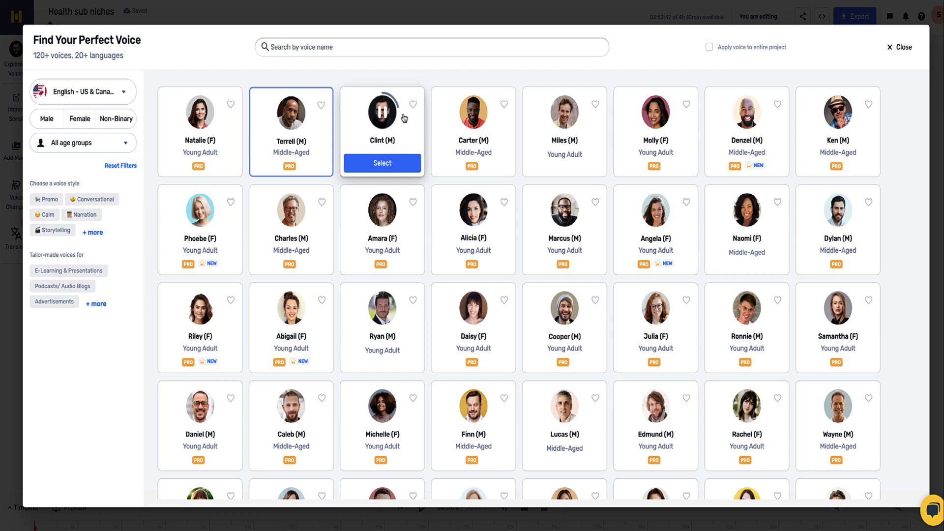
mouse_move(403, 118)
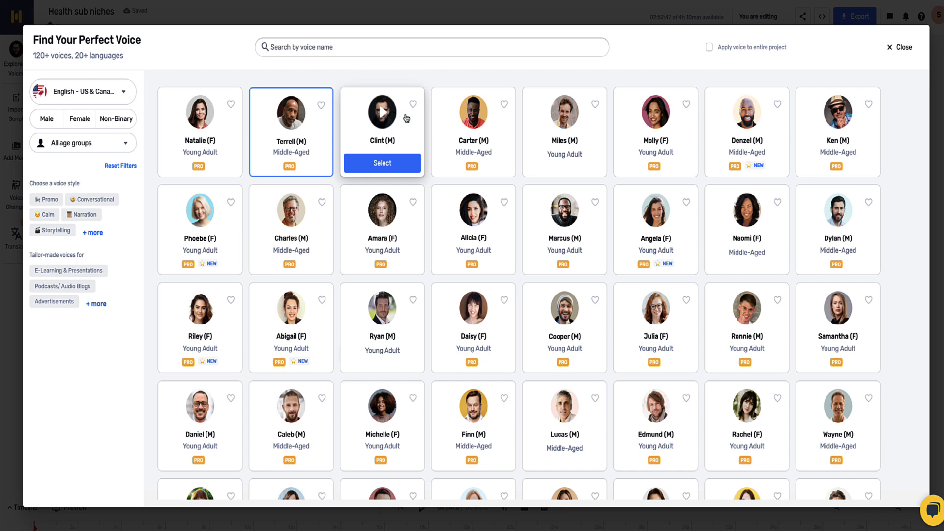
mouse_move(656, 309)
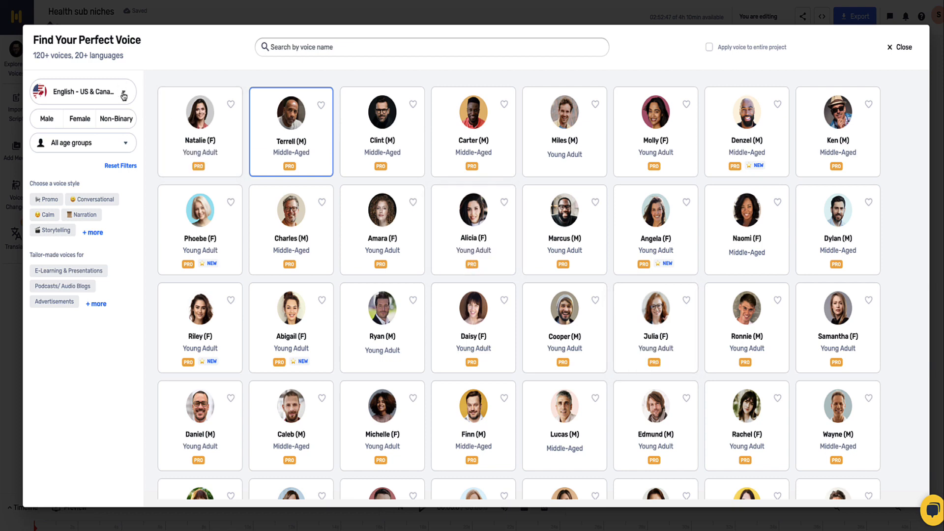
left_click(83, 91)
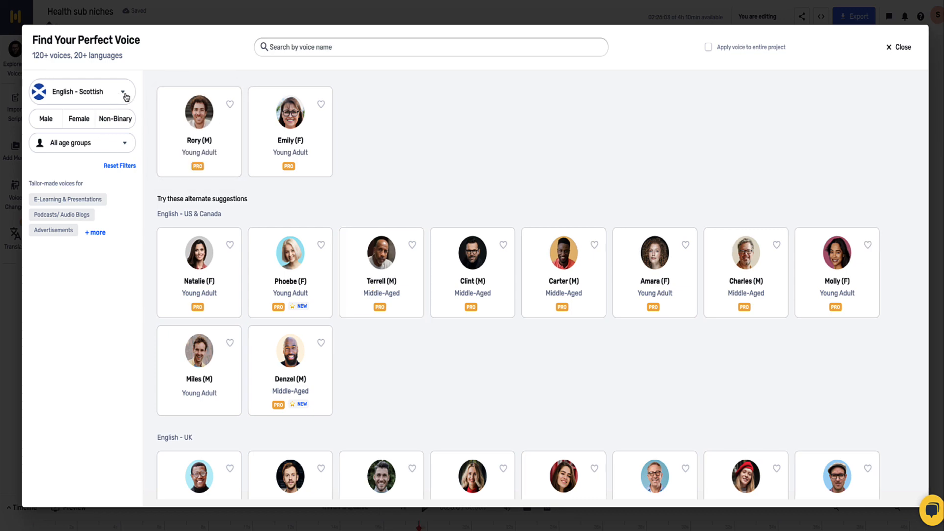
left_click(82, 92)
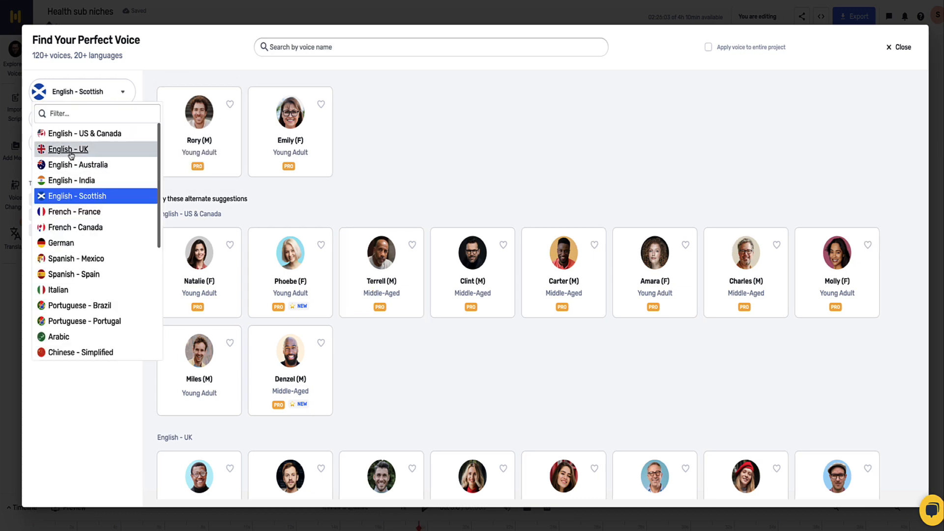
left_click(68, 148)
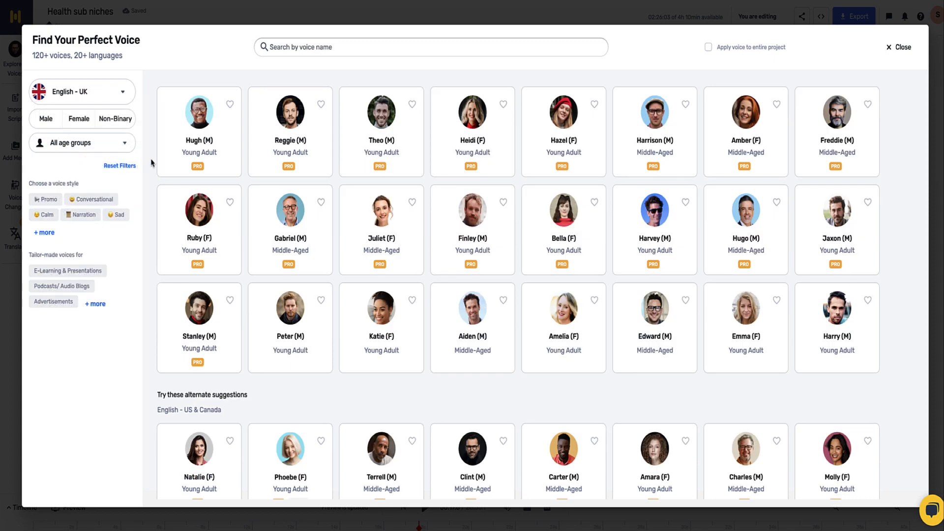
mouse_move(151, 163)
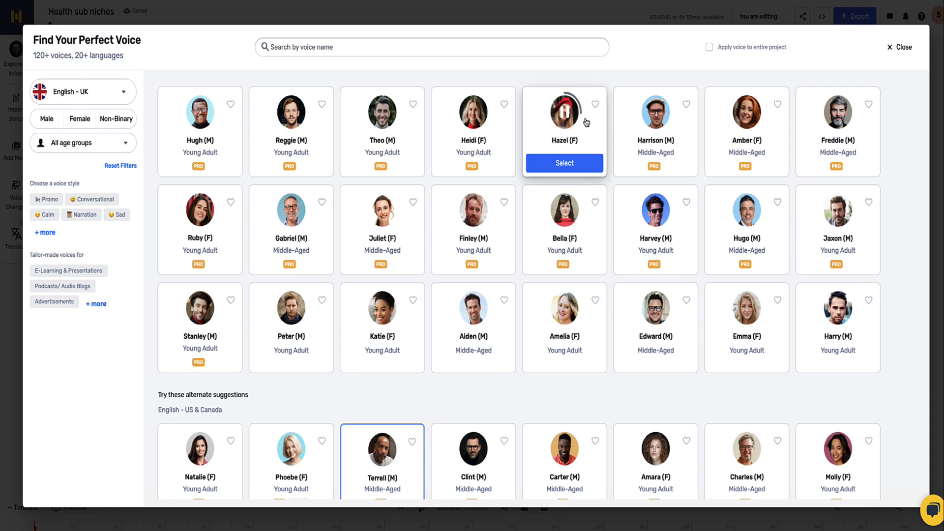
mouse_move(584, 122)
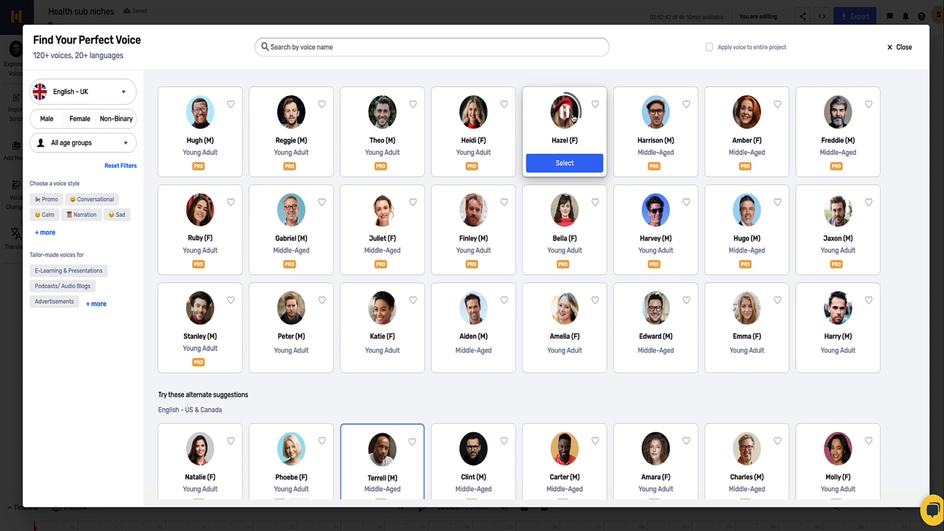
mouse_move(565, 114)
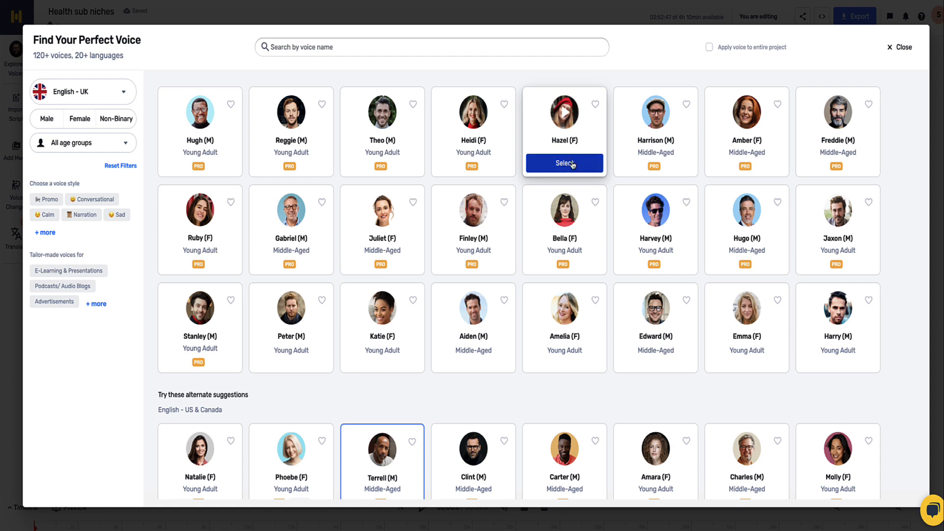
Select Hazel (F) as narrator, then scroll through the WordPress article body to copy it
left_click(564, 163)
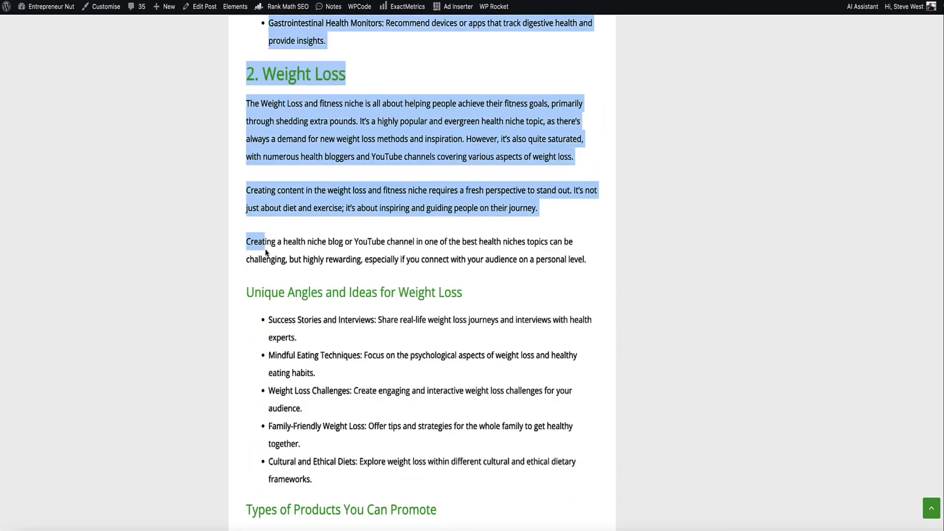
scroll("down", 3)
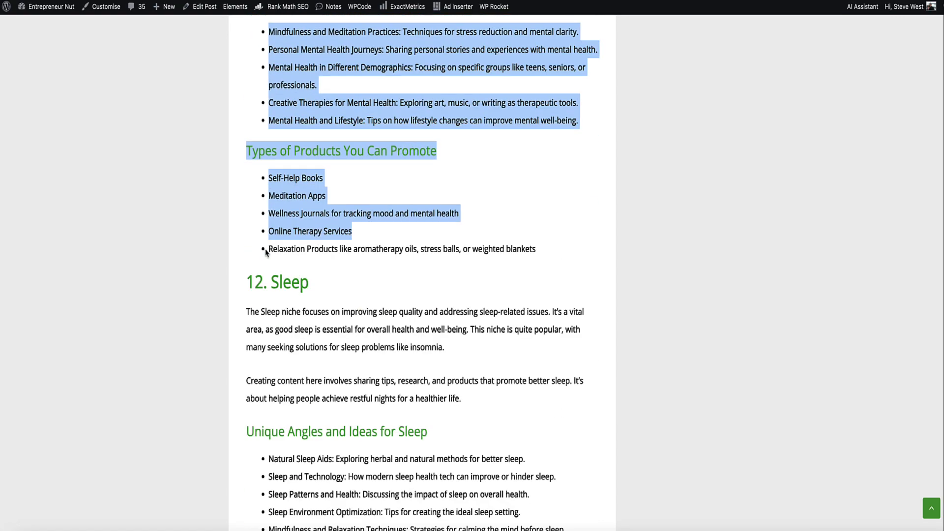
scroll("down", 3)
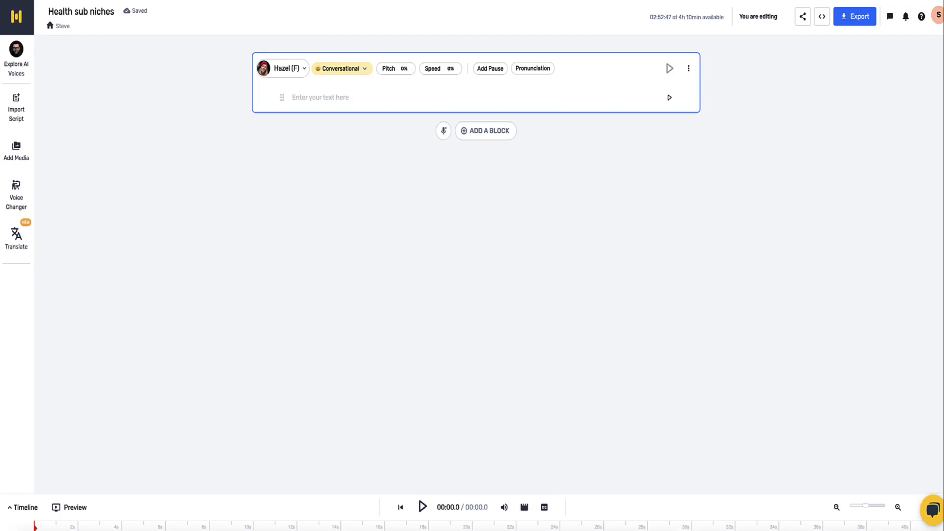
Paste the copied article into the empty block, split by paragraphs into Hazel-voiced blocks
left_click(331, 98)
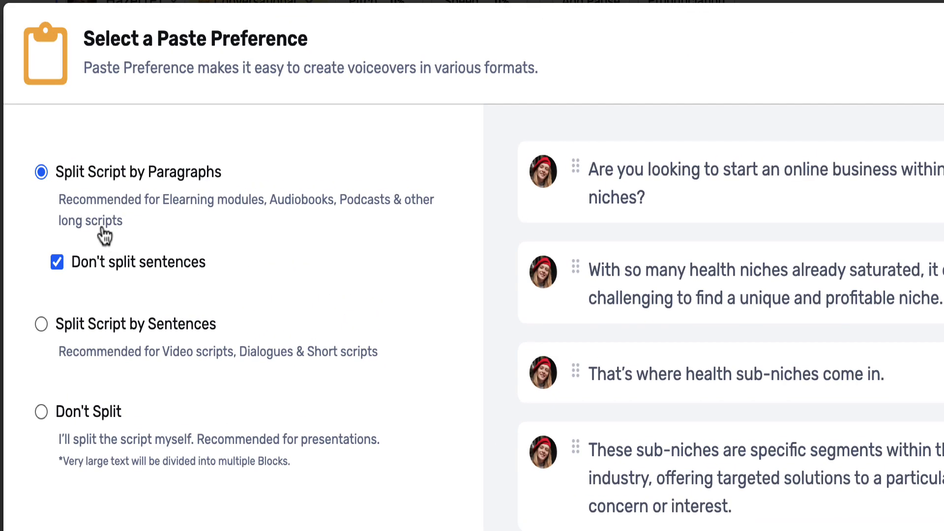
mouse_move(168, 193)
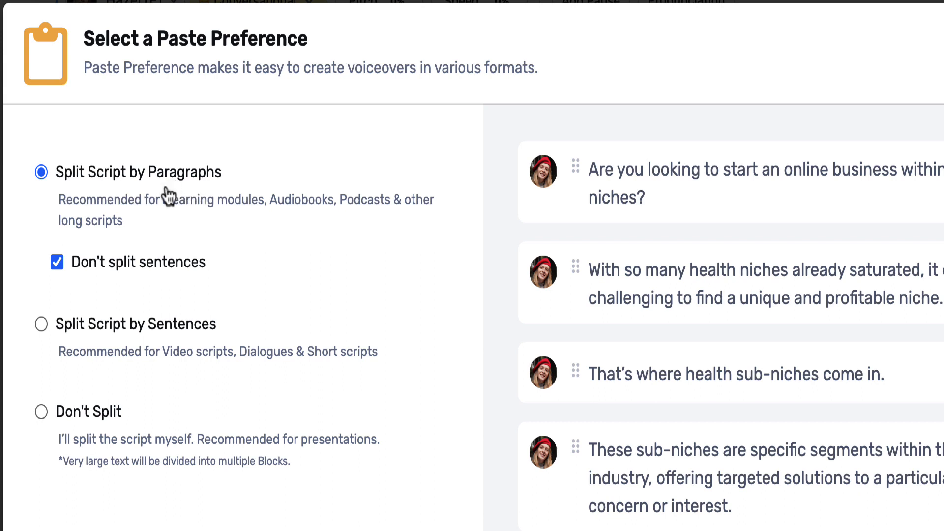
mouse_move(116, 335)
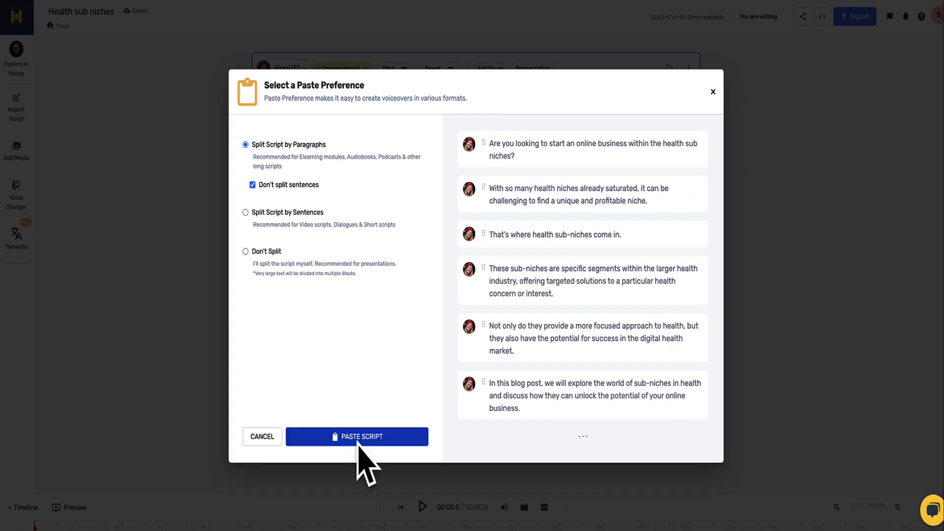
left_click(357, 436)
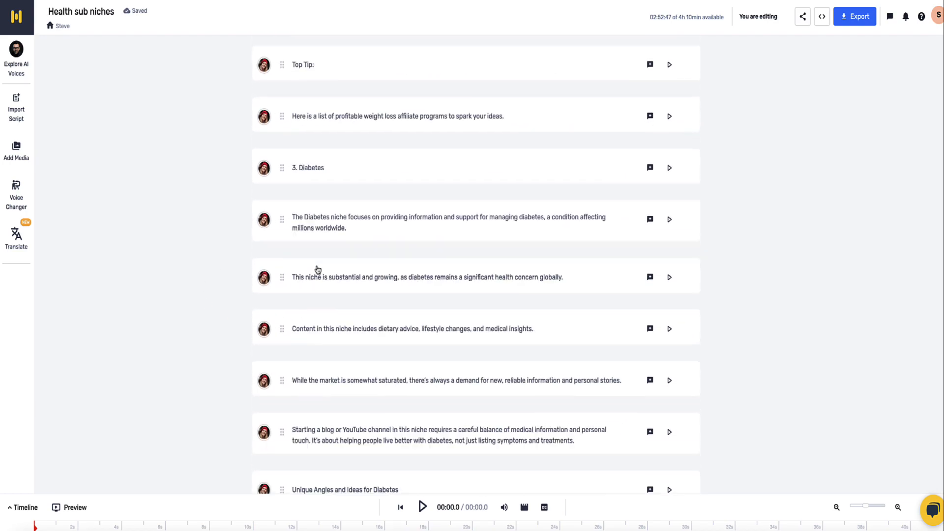
Highlight the article text from the 17-niche list through the profitability section for copying
scroll("up", 3)
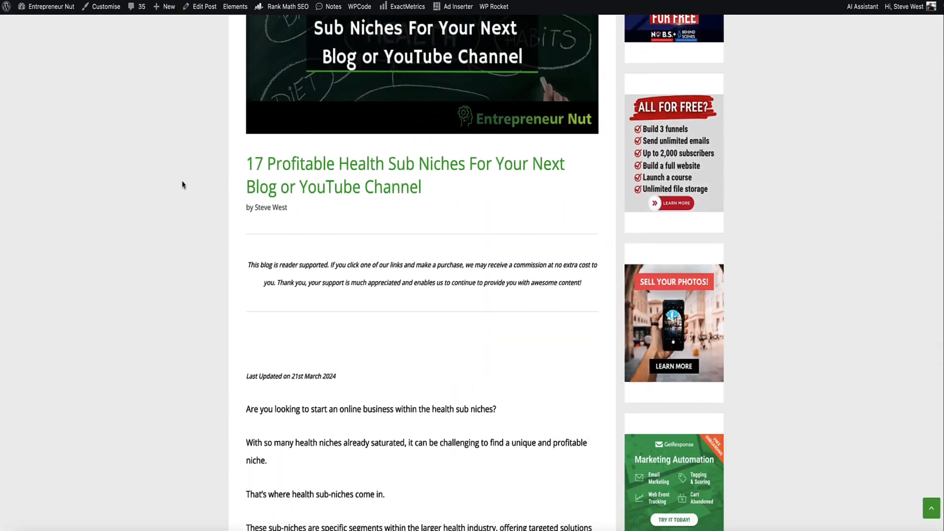
scroll("down", 3)
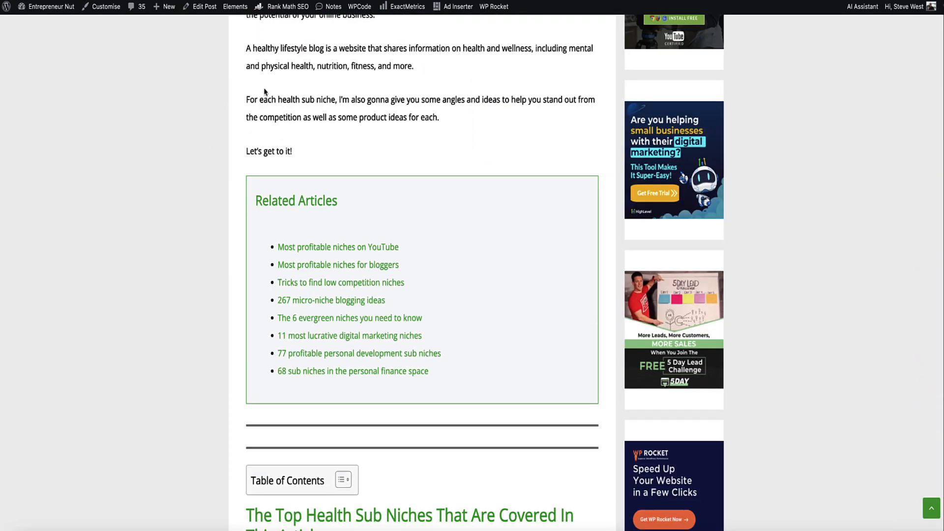
mouse_move(241, 164)
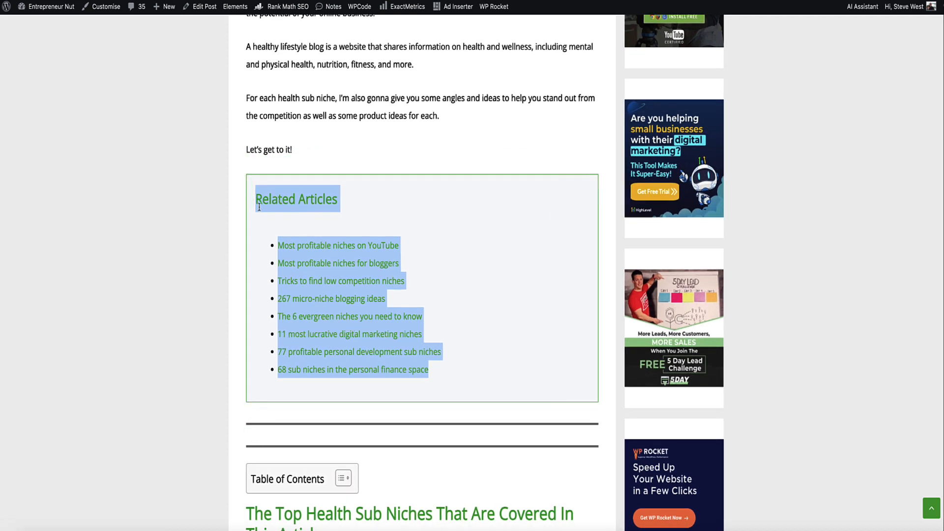
left_click(230, 210)
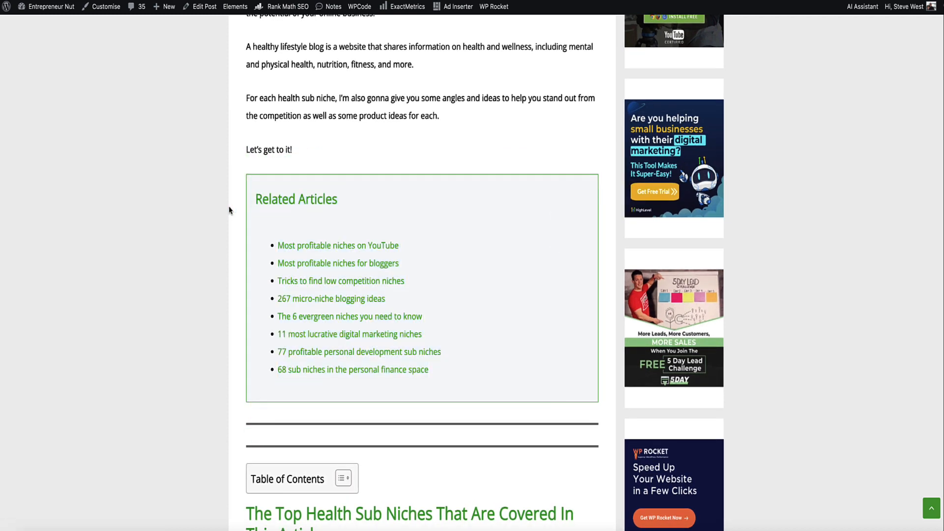
scroll("down", 3)
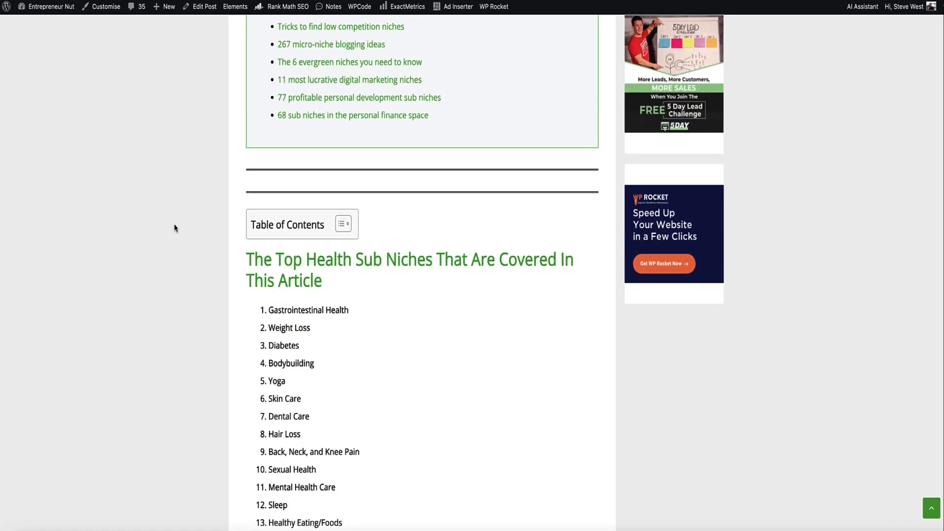
scroll("down", 3)
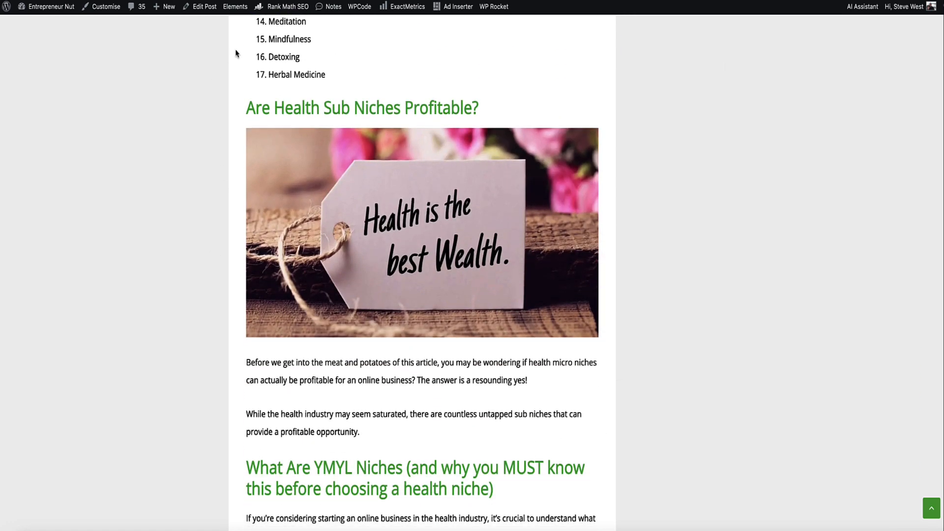
left_click_drag(271, 40, 479, 108)
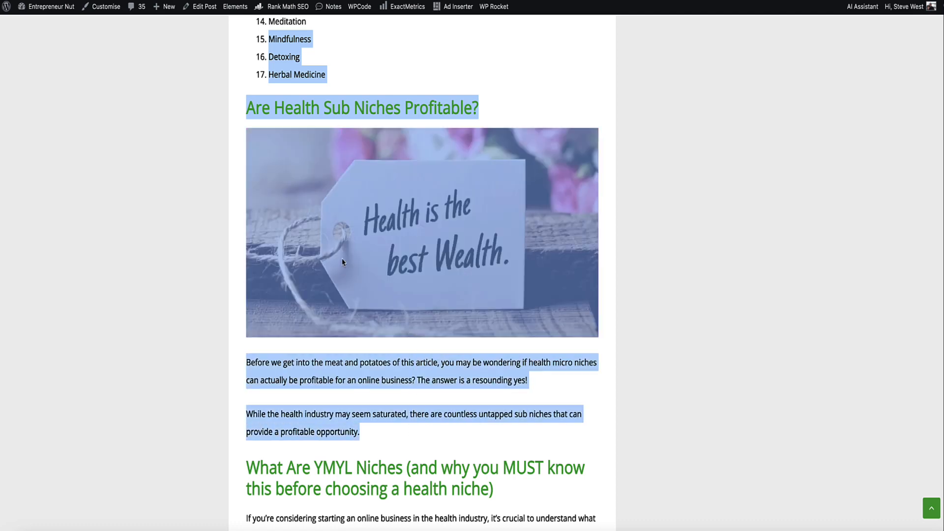
mouse_move(362, 237)
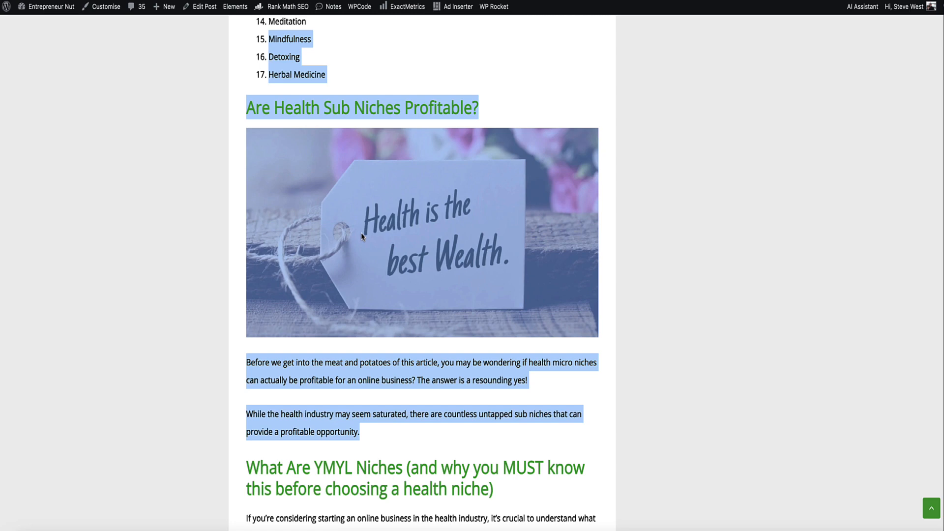
mouse_move(640, 64)
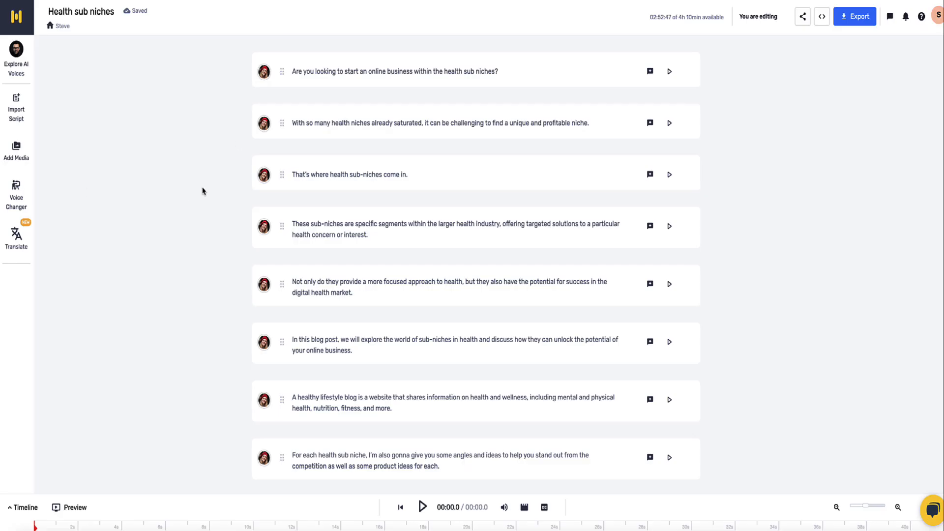
scroll("down", 3)
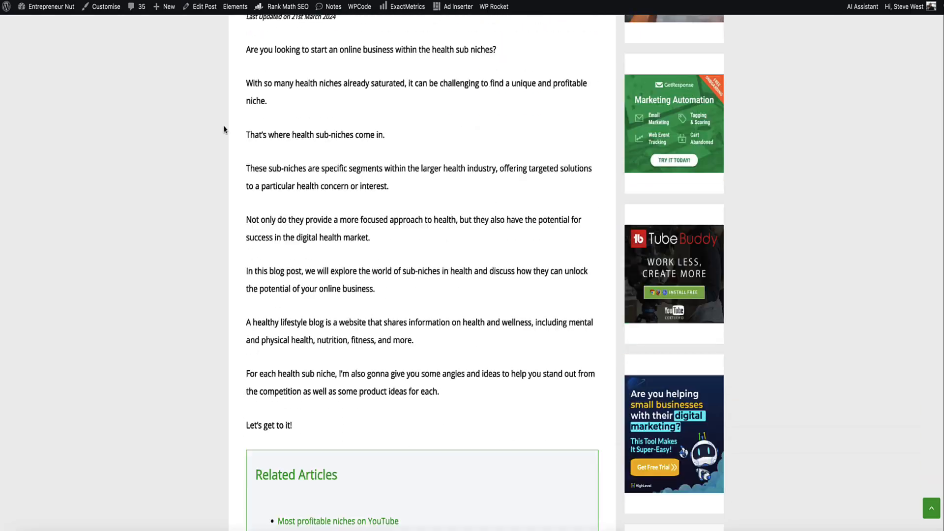
scroll("down", 3)
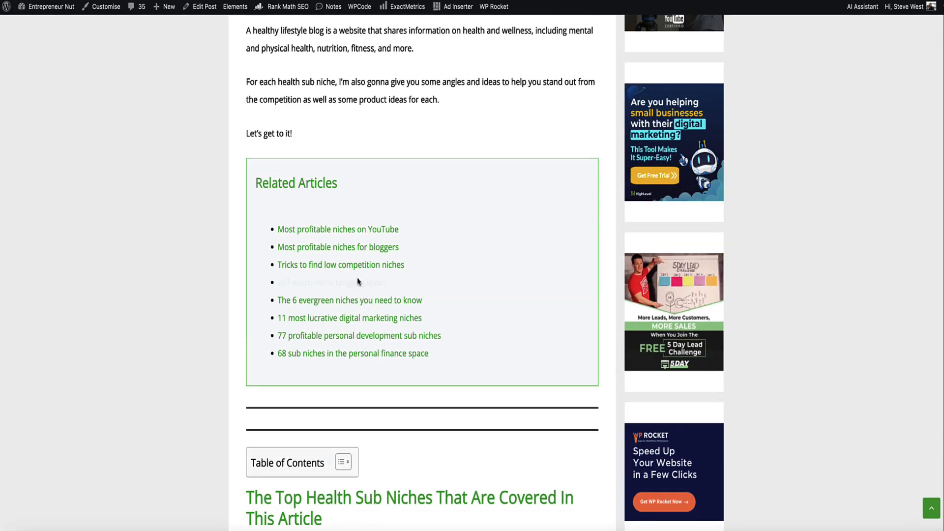
mouse_move(349, 318)
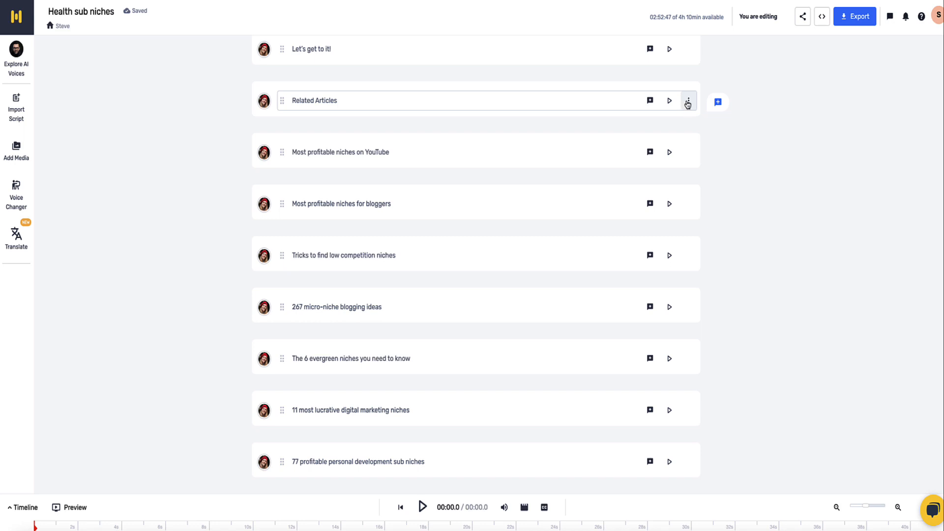
Delete the Related Articles block, the 68 sub niches link block and the Table of Contents block
left_click(688, 100)
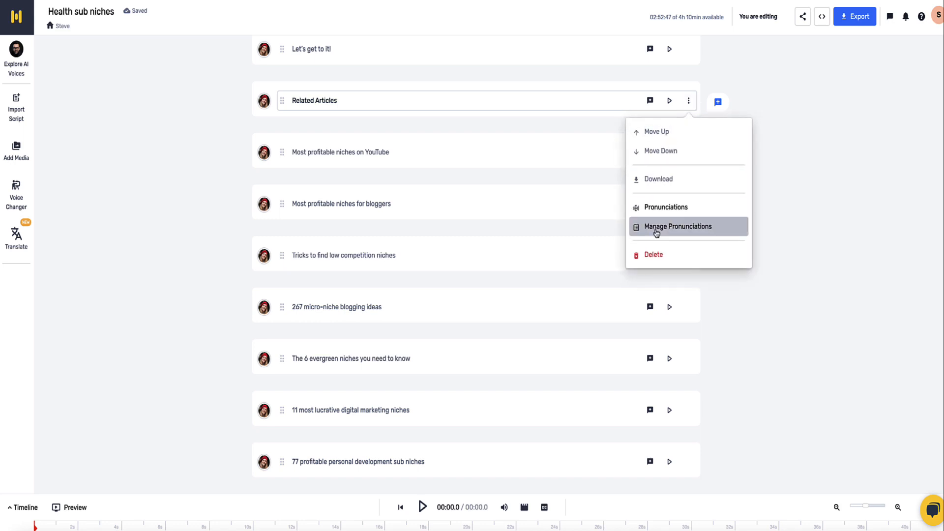
left_click(654, 254)
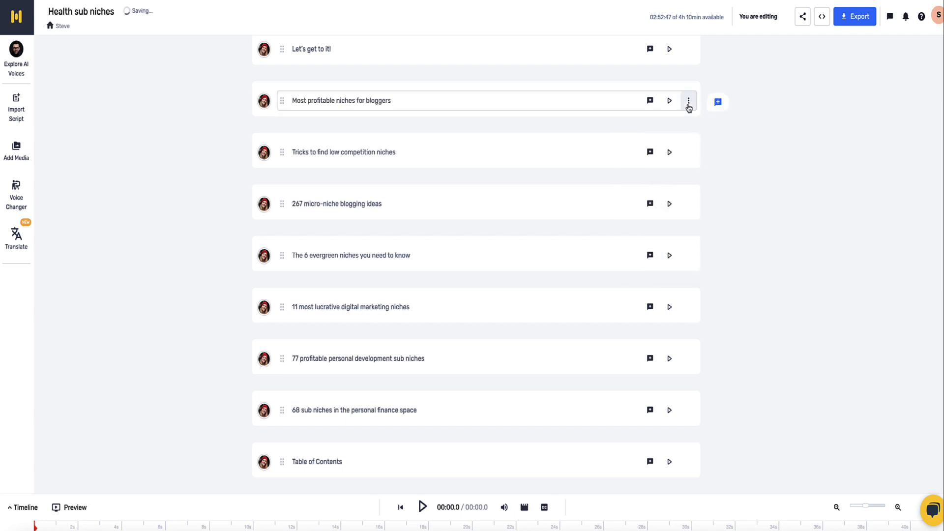
left_click(689, 100)
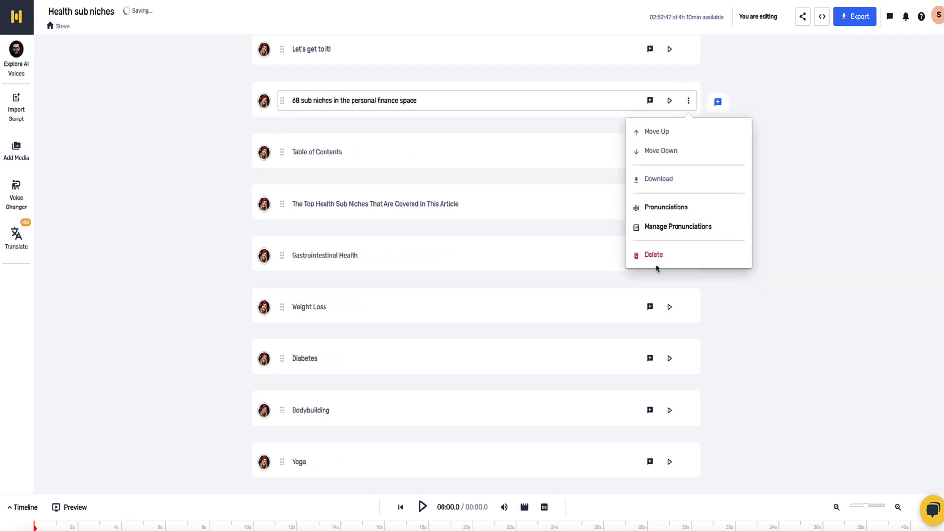
left_click(654, 254)
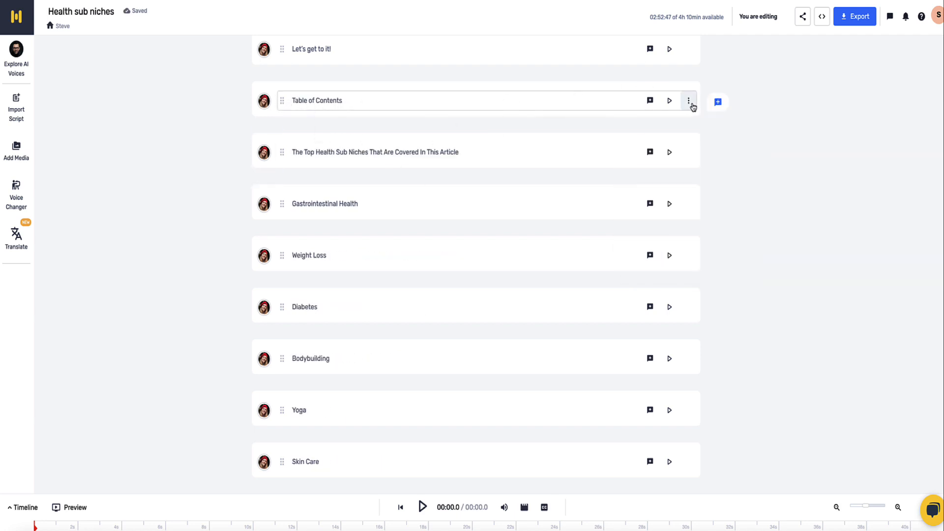
left_click(689, 100)
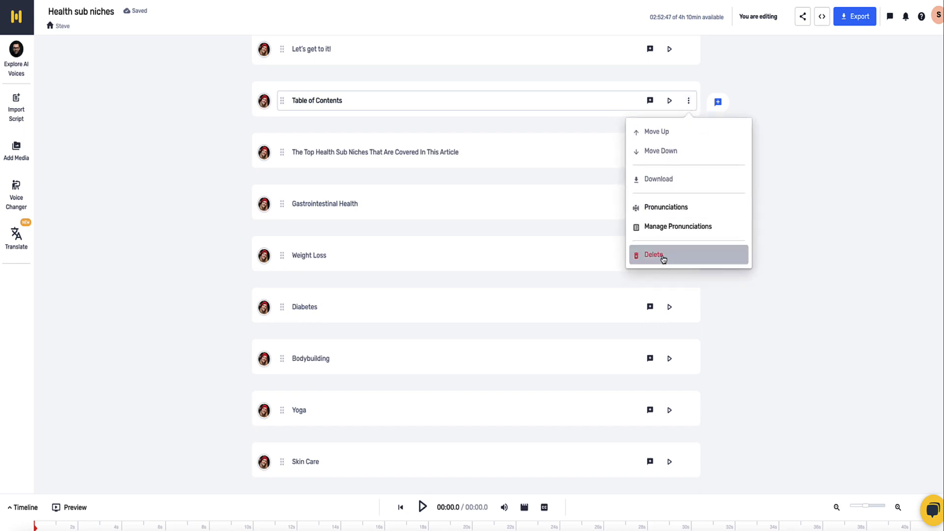
left_click(654, 254)
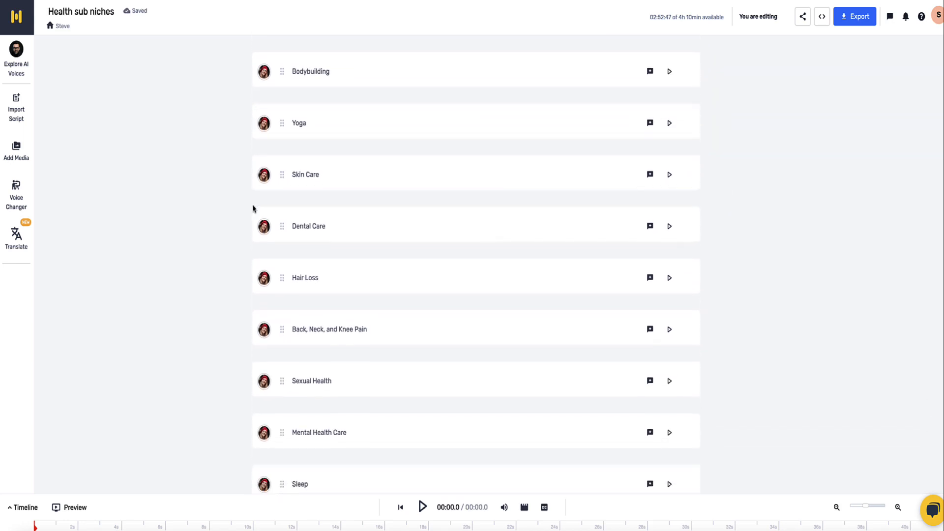
Delete the 'Health is wealth' and 'Health niches' blocks, leaving the intro paragraphs
scroll("down", 3)
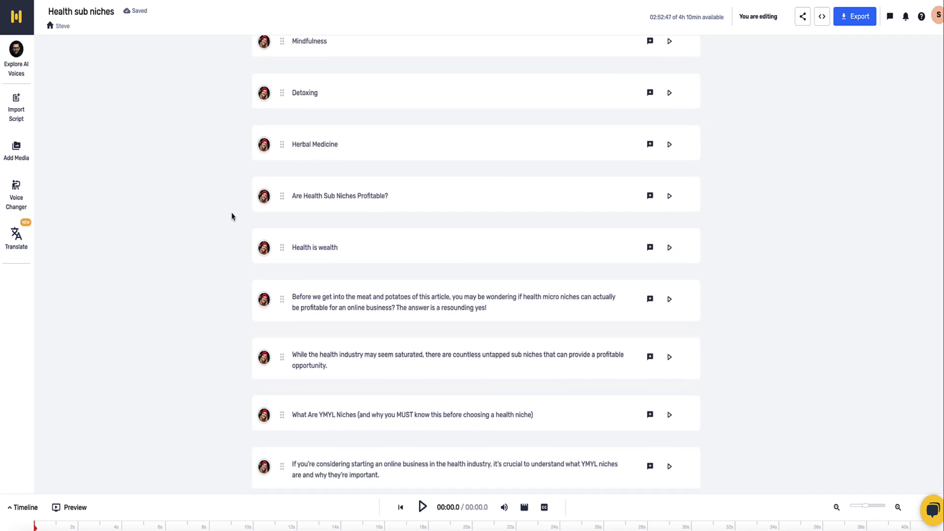
left_click(689, 249)
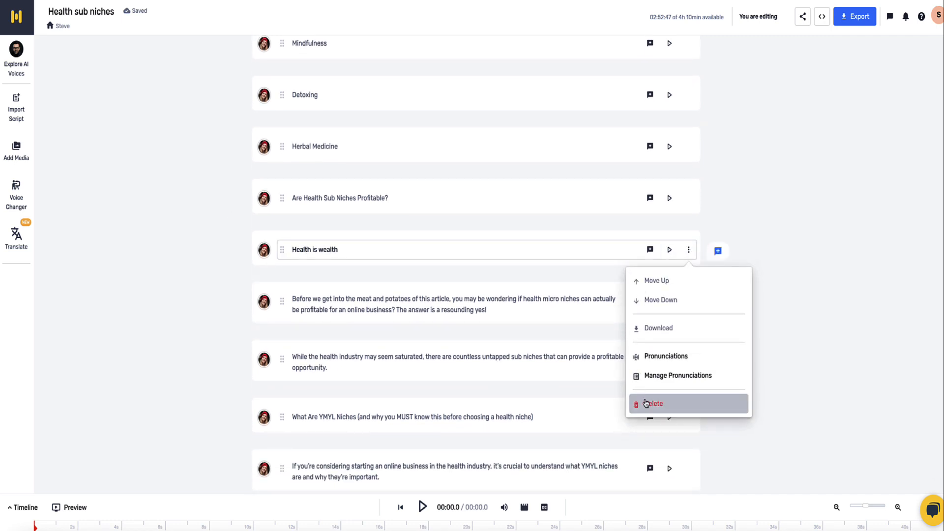
left_click(653, 404)
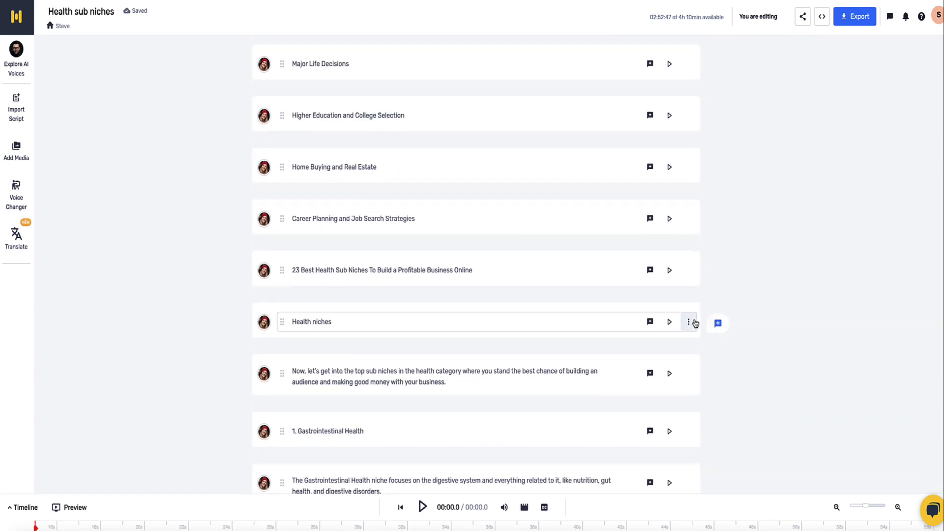
left_click(688, 322)
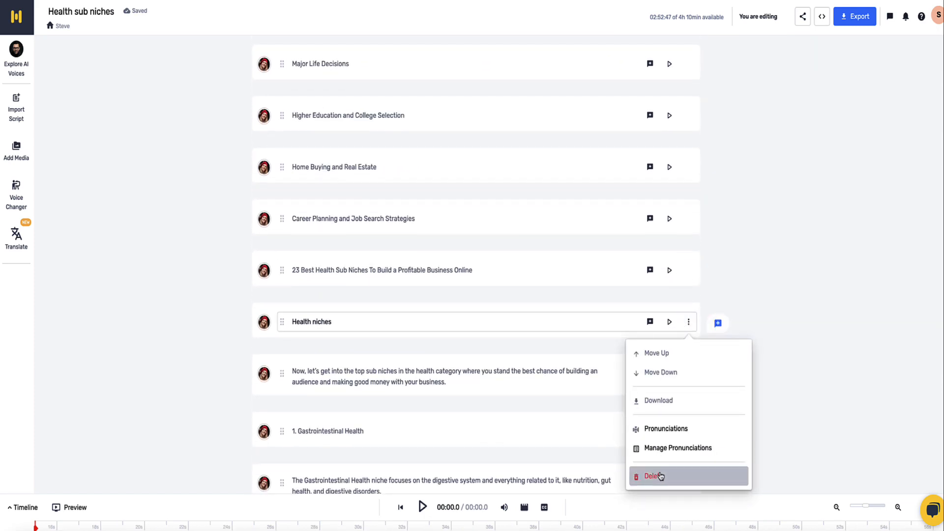
left_click(653, 476)
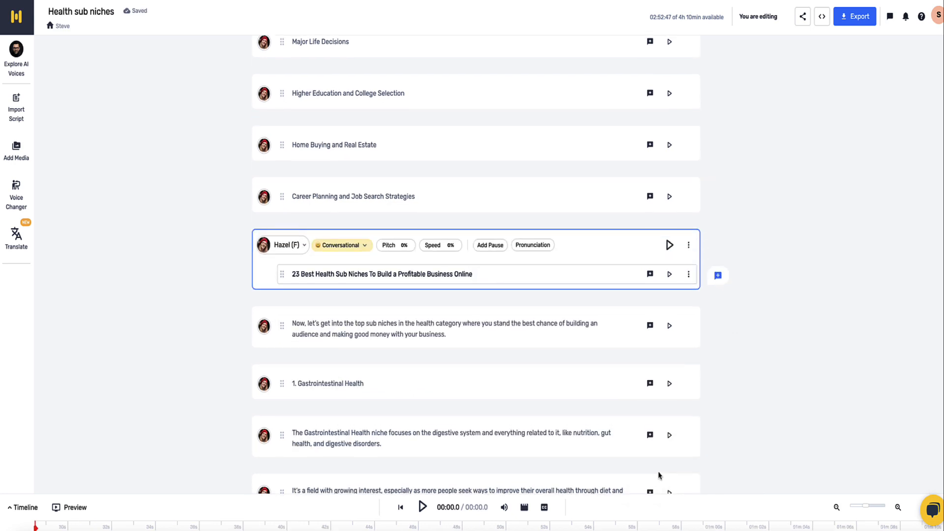
scroll("down", 3)
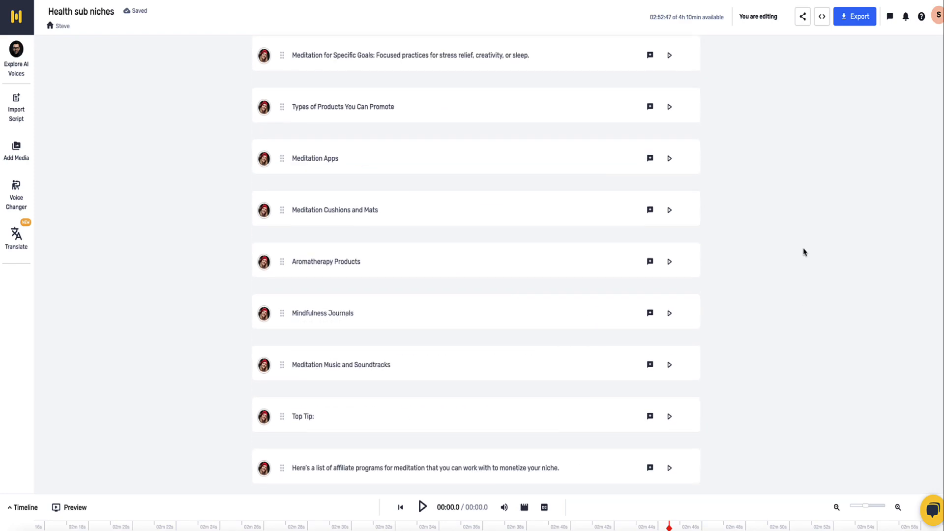
scroll("down", 3)
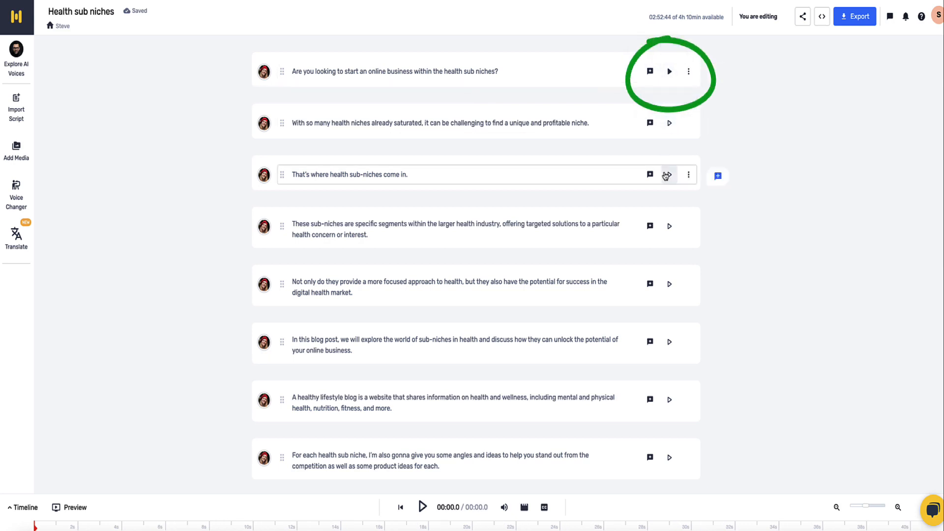
mouse_move(423, 507)
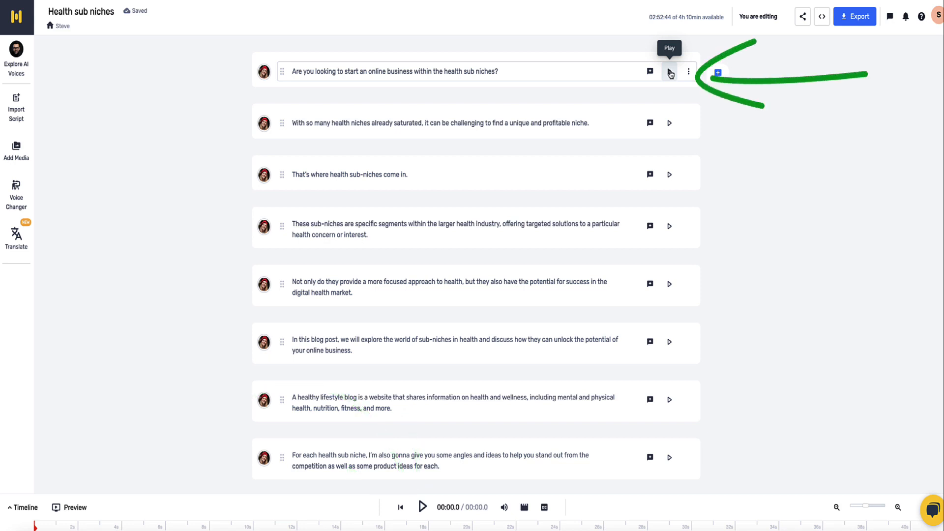
Play the first block's voiceover, generate the second block's audio, then play and stop it
left_click(668, 71)
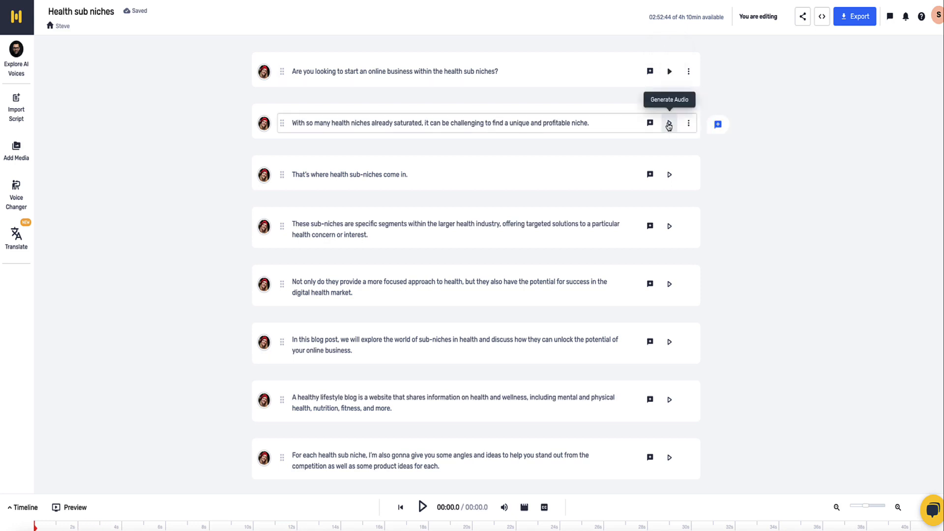
left_click(669, 123)
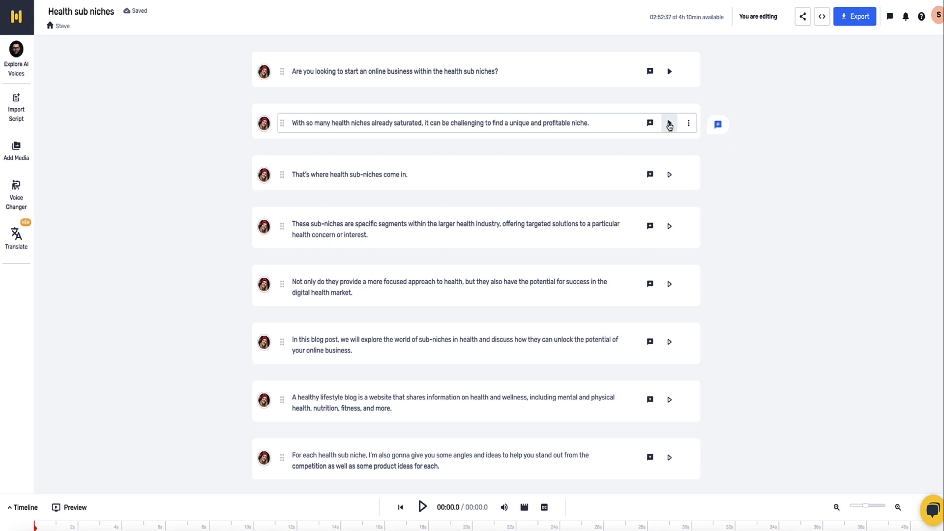
left_click(669, 123)
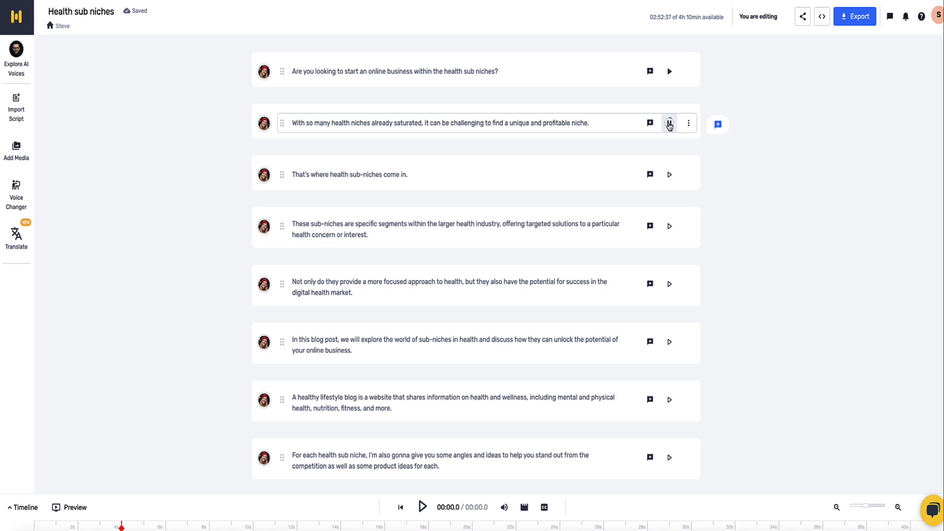
left_click(167, 525)
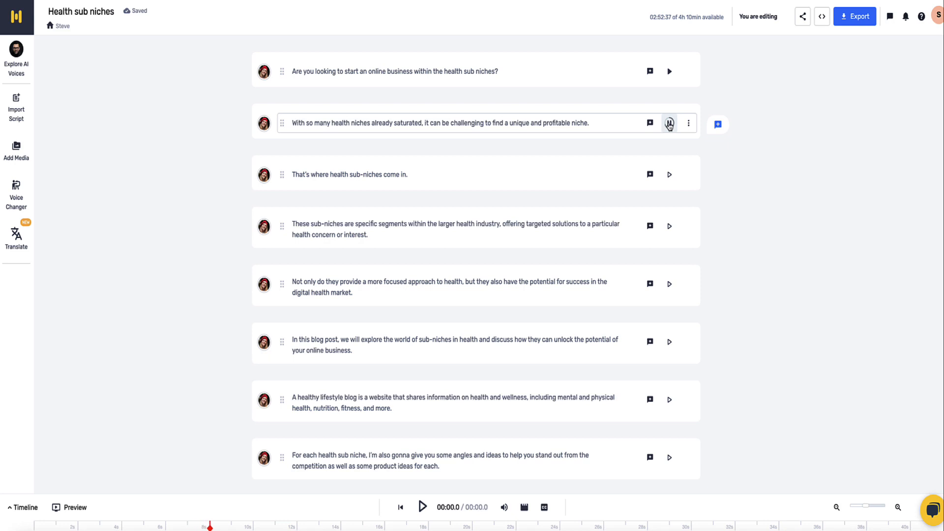
left_click(669, 123)
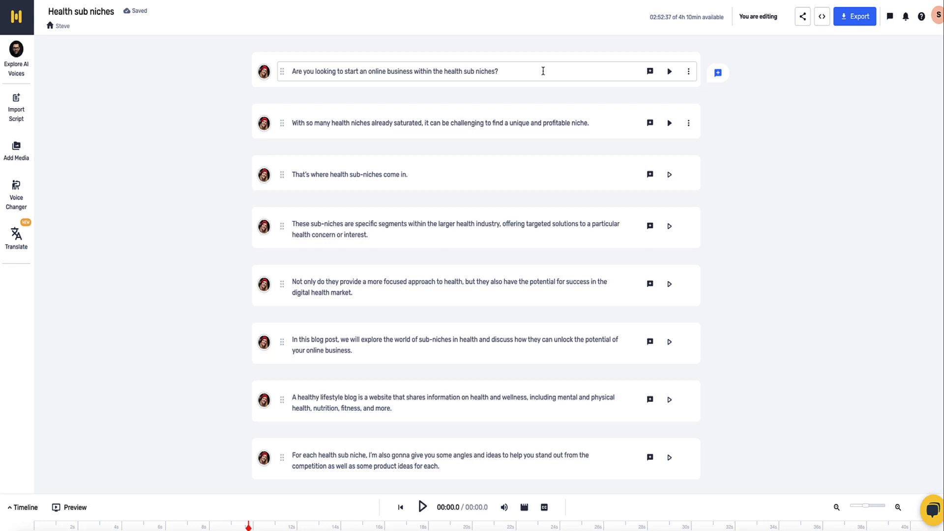
mouse_move(534, 69)
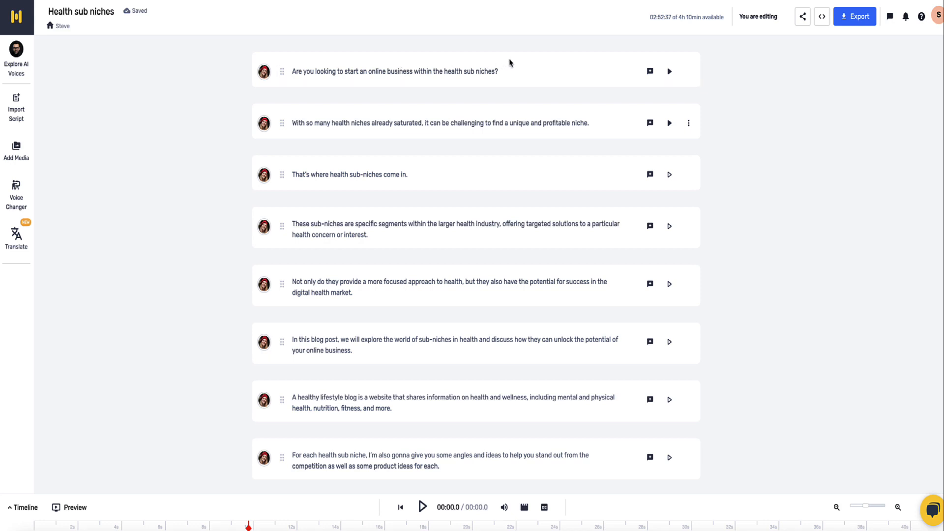
left_click(394, 71)
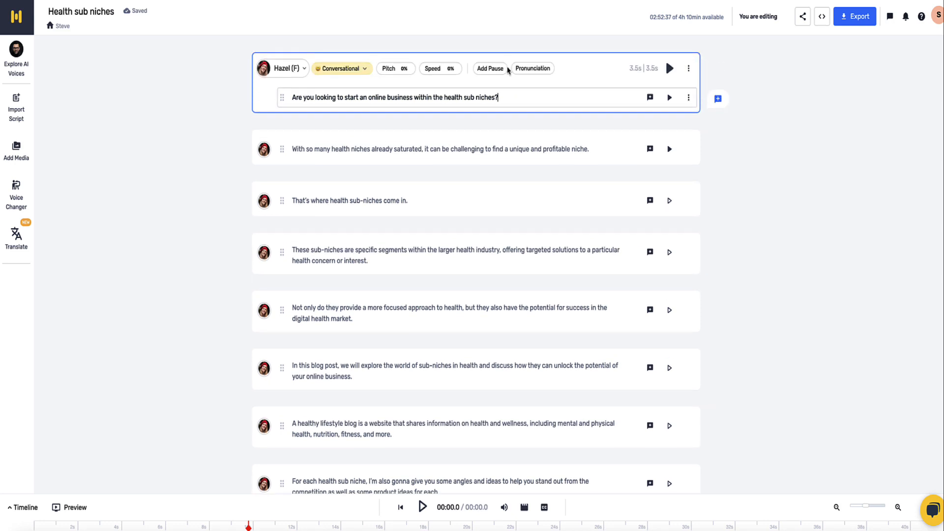
mouse_move(532, 71)
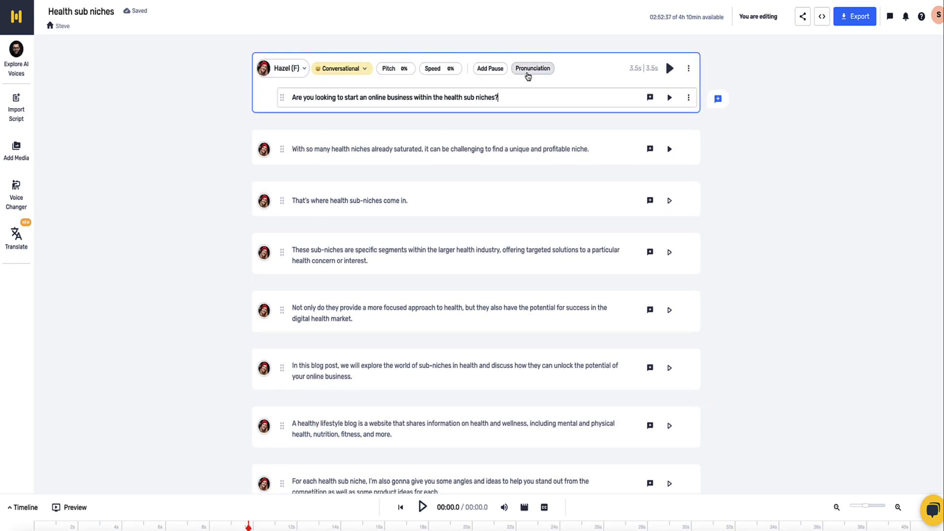
mouse_move(441, 67)
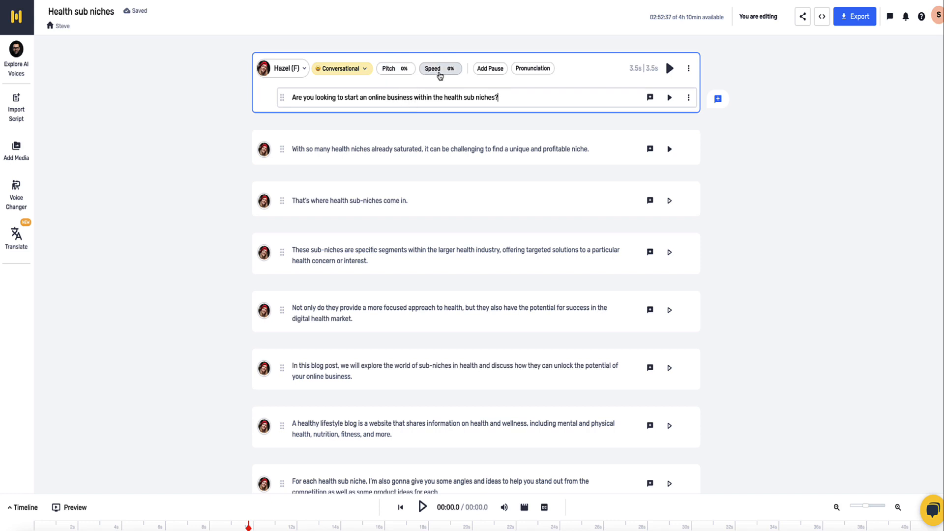
left_click(490, 68)
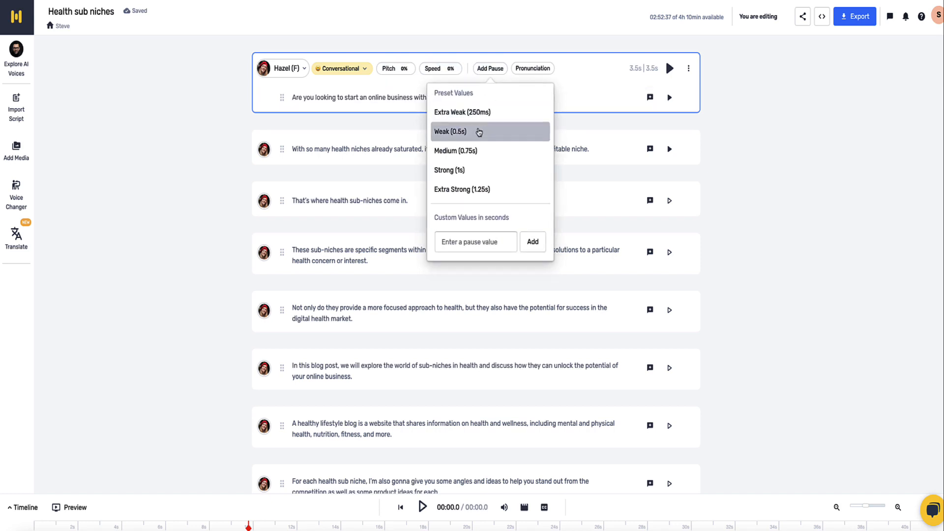
mouse_move(463, 112)
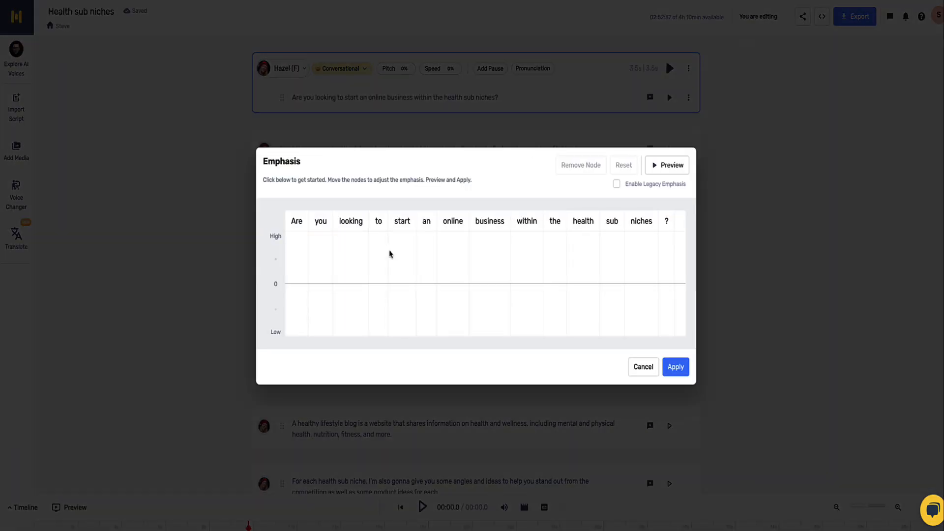
mouse_move(519, 238)
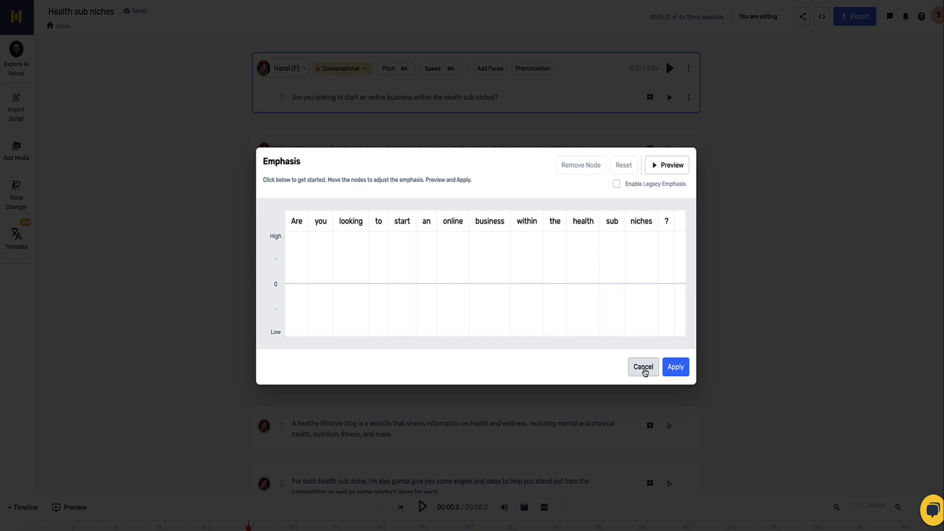
left_click(642, 367)
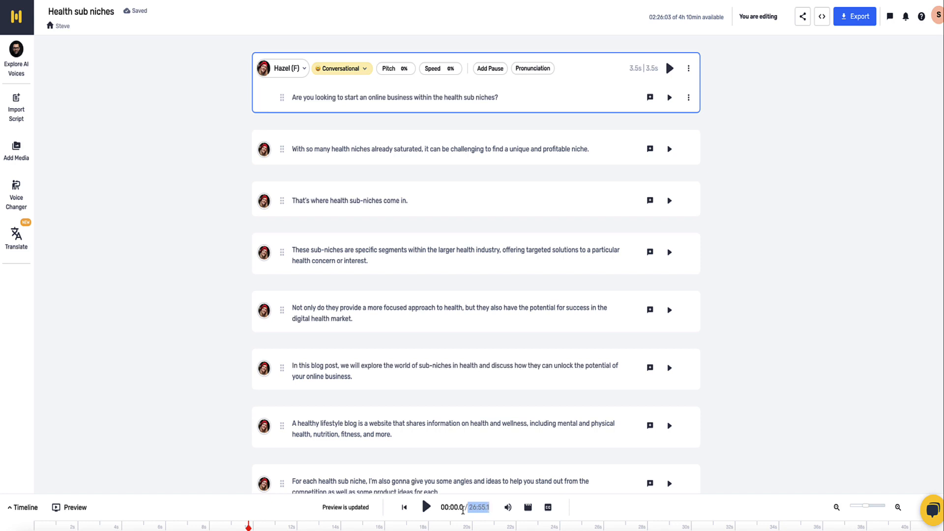
mouse_move(426, 508)
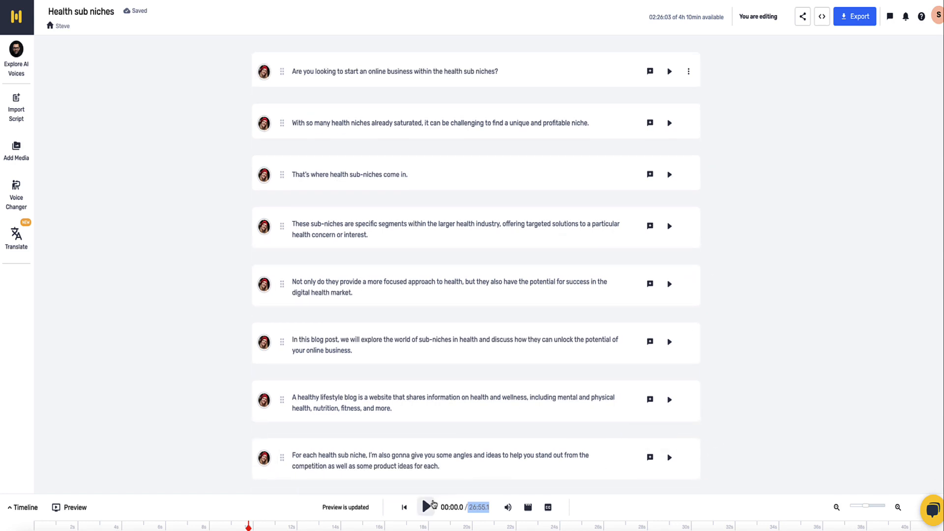
Play the full voiceover preview from the start to check the narration
left_click(426, 506)
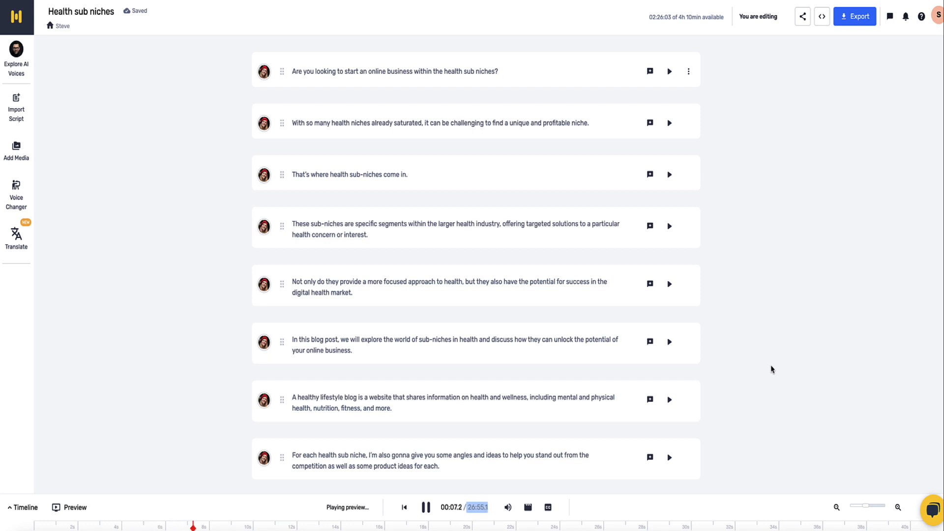
mouse_move(745, 388)
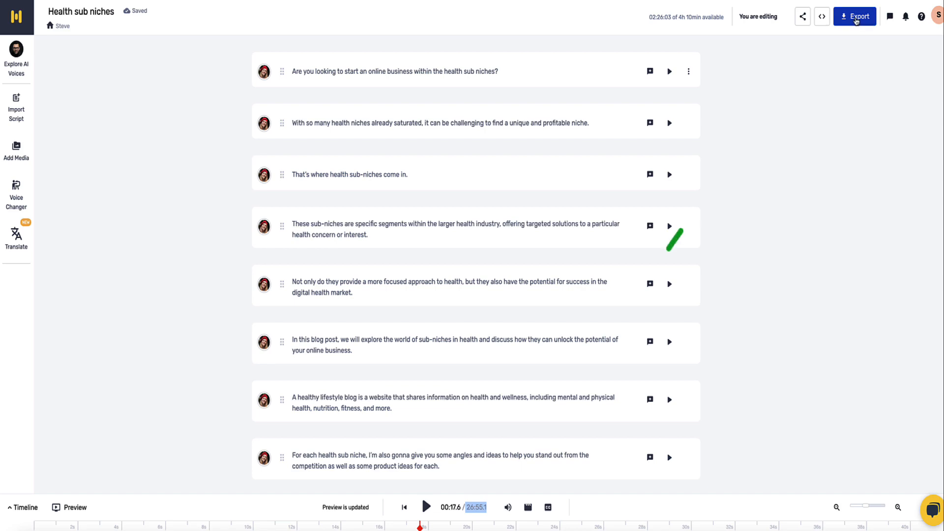
Export the voiceover as a single voice-only MP3 and download the packaged file
left_click(855, 17)
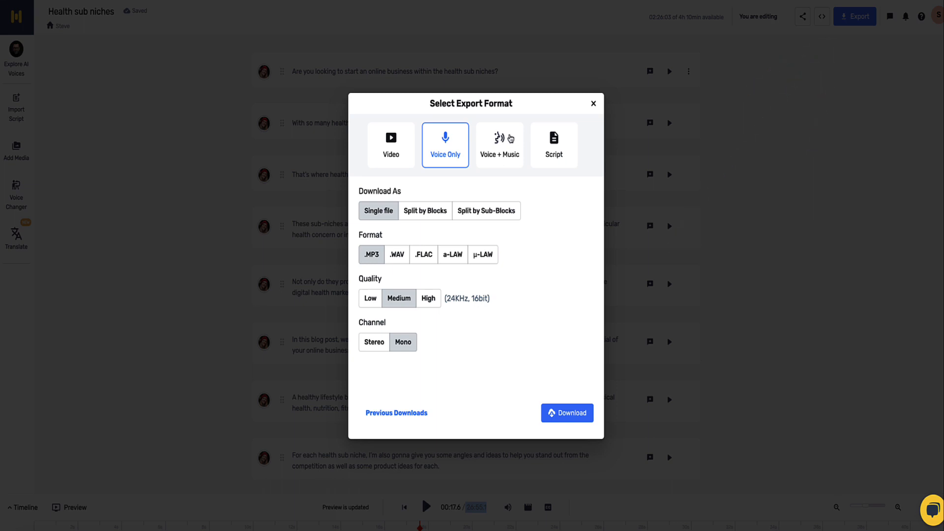
mouse_move(478, 164)
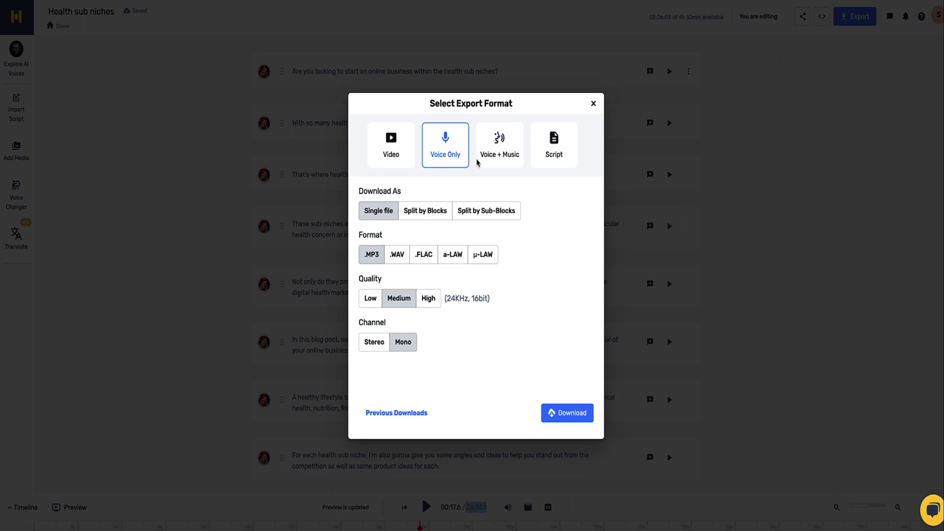
mouse_move(380, 235)
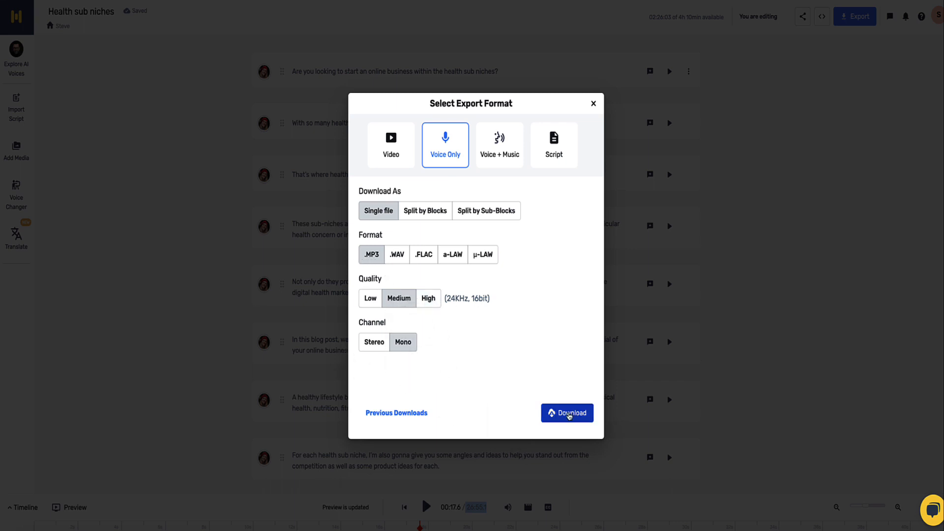
left_click(567, 412)
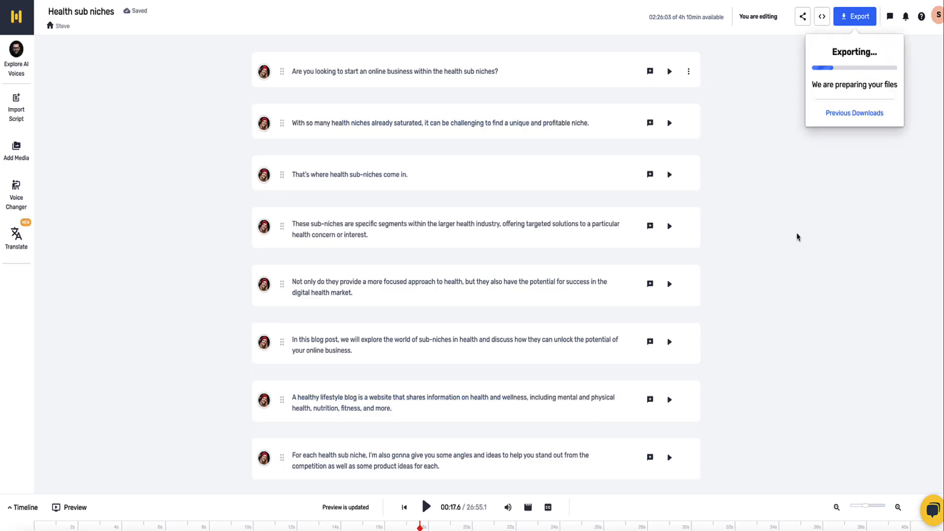
mouse_move(761, 133)
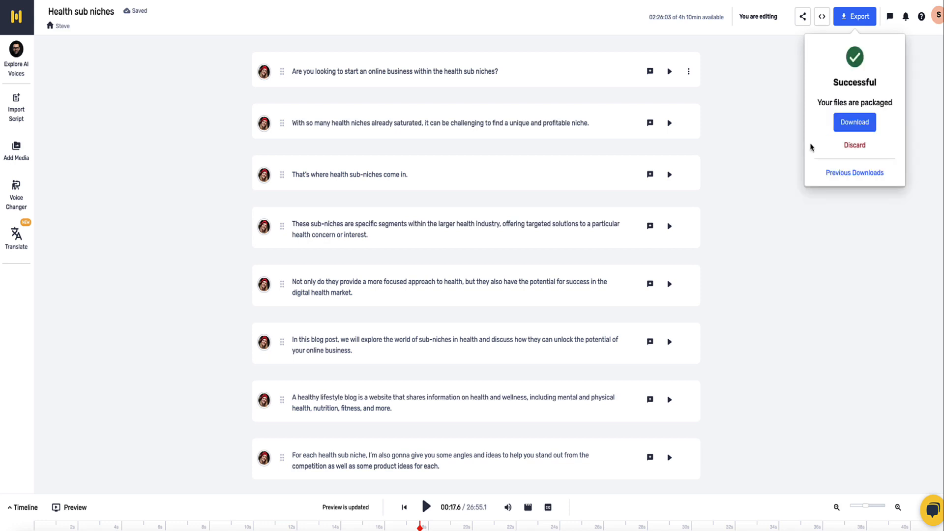
left_click(854, 122)
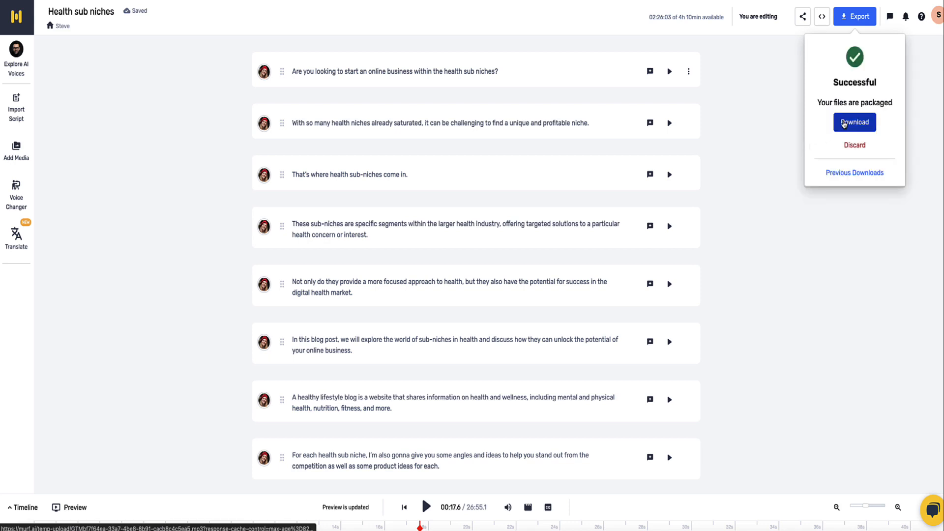
left_click(853, 122)
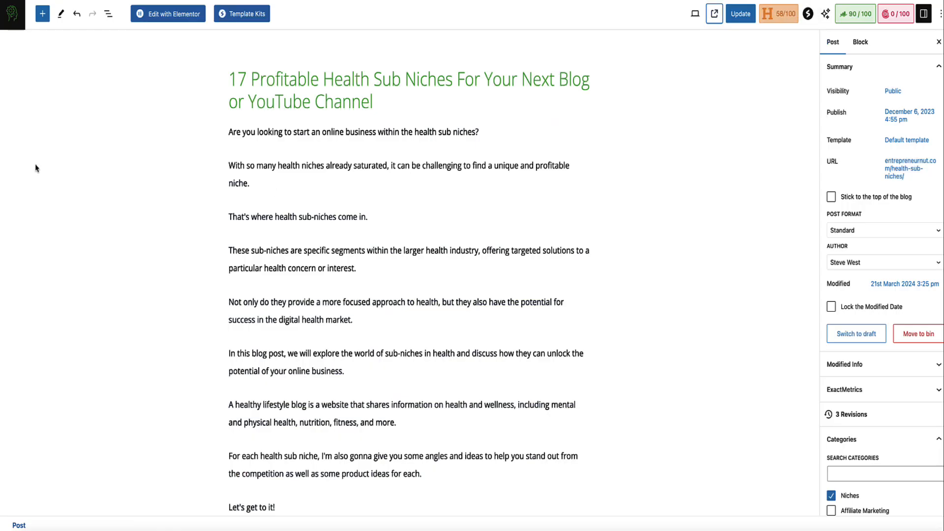
mouse_move(77, 162)
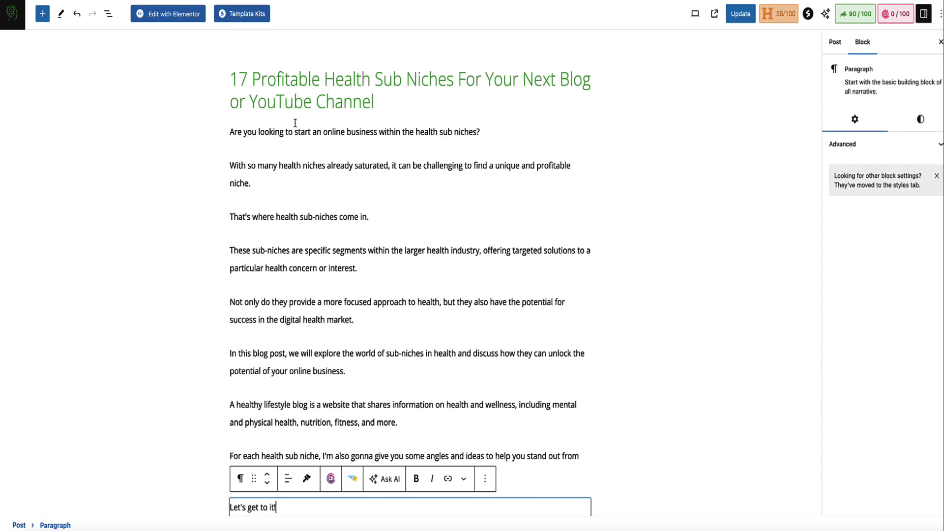
Insert an Audio block below the intro playing Health-sub-niches.mp3 from the Media Library
scroll("down", 3)
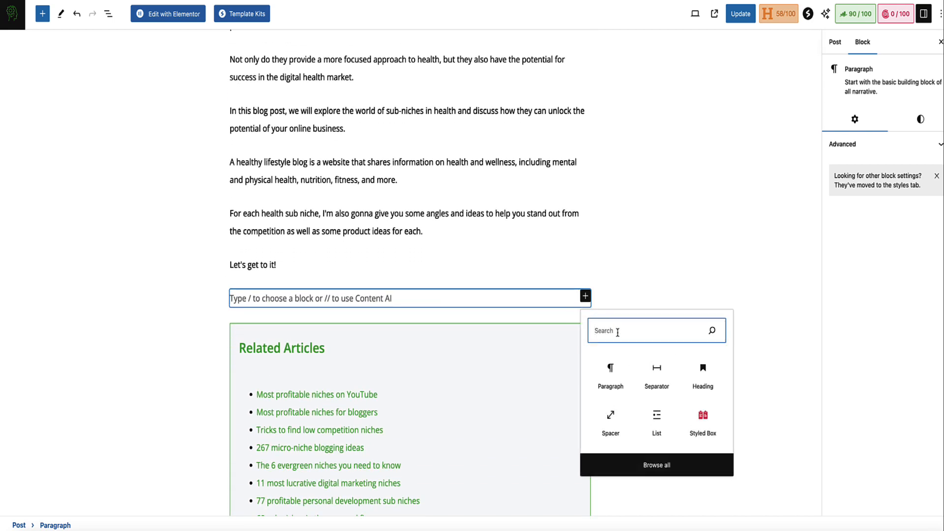
type("audio")
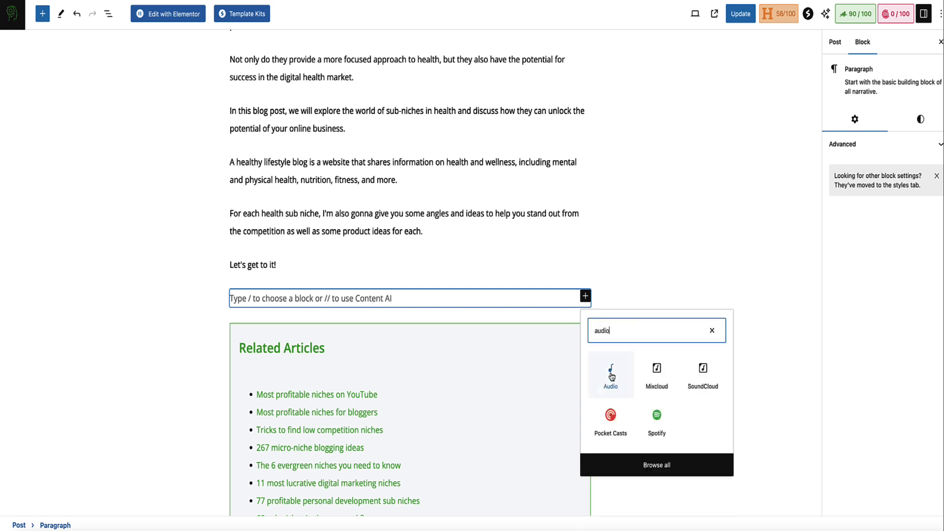
left_click(610, 369)
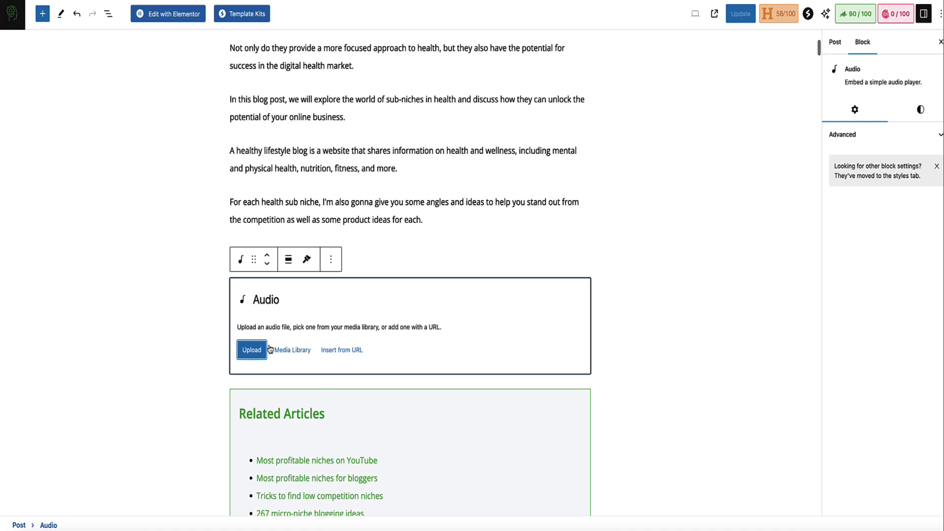
left_click(292, 350)
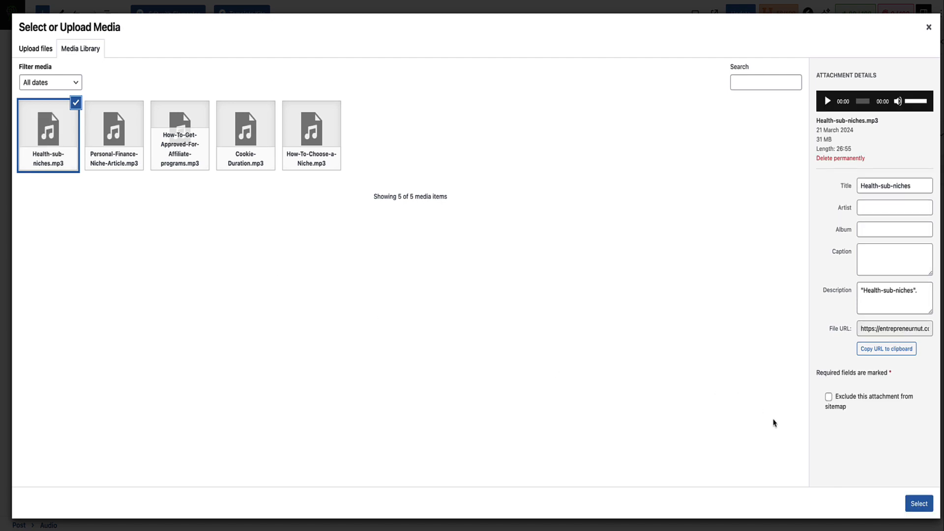
left_click(919, 503)
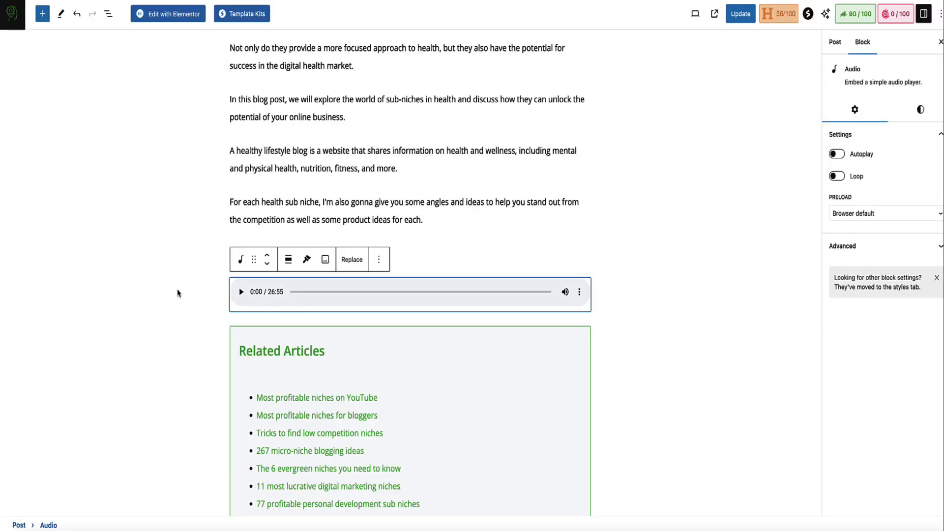
left_click(739, 13)
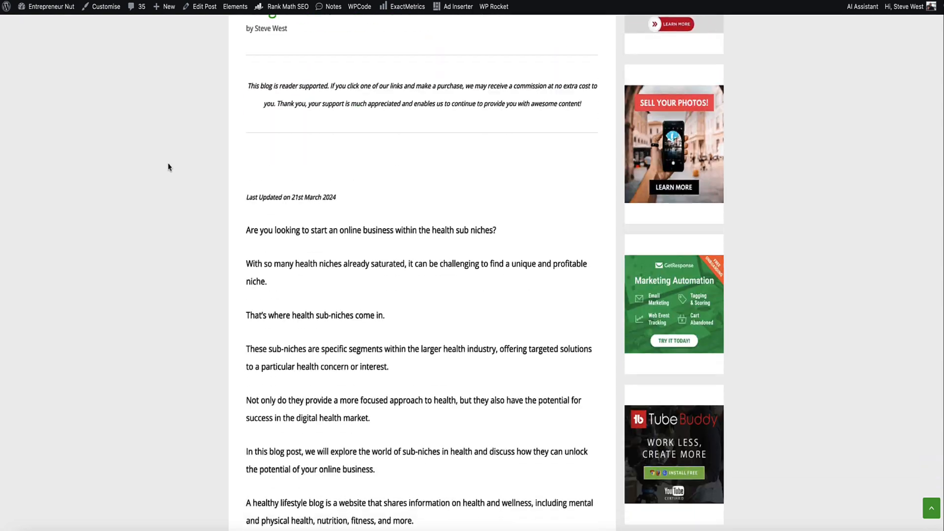
Play the embedded narration on the live post for a few seconds, then pause it
scroll("down", 3)
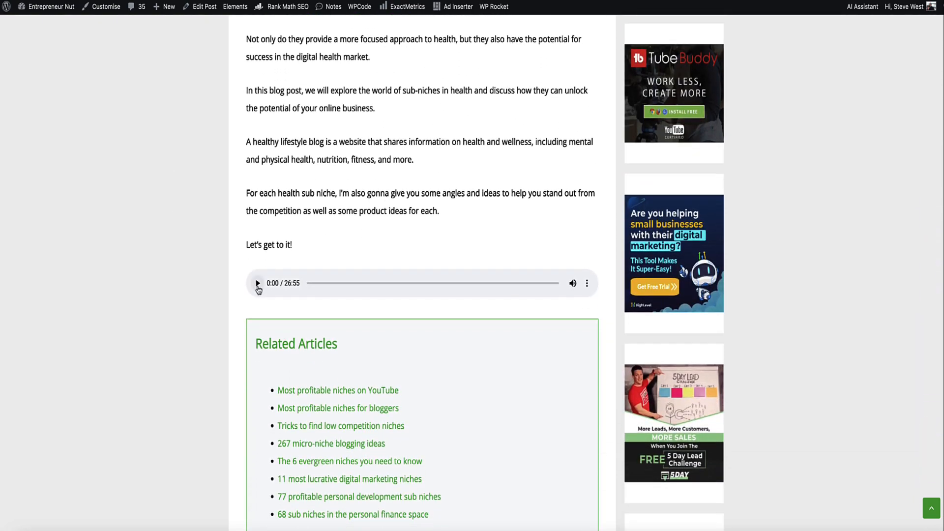
left_click(257, 284)
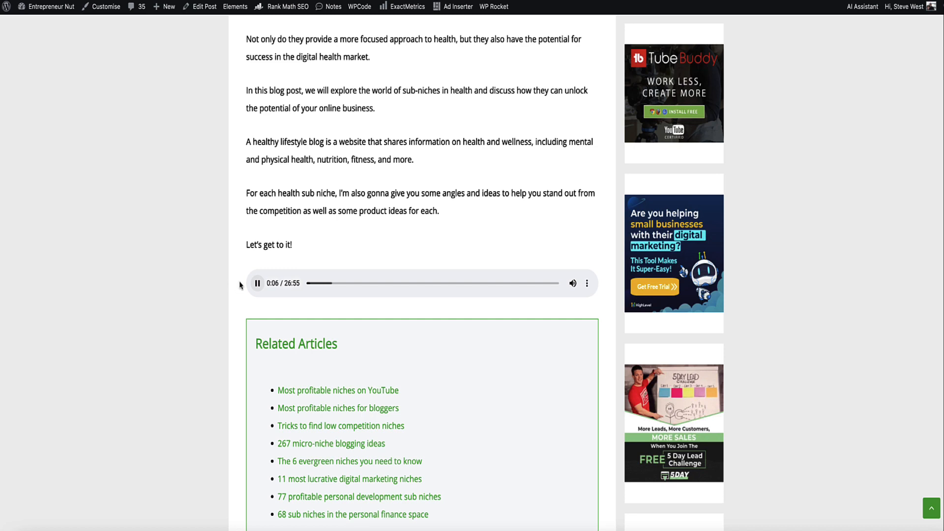
left_click(257, 284)
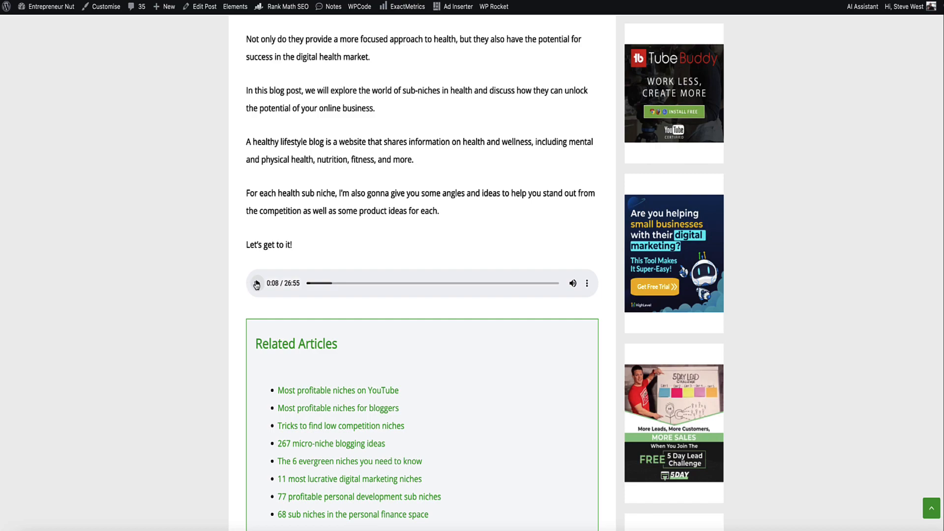